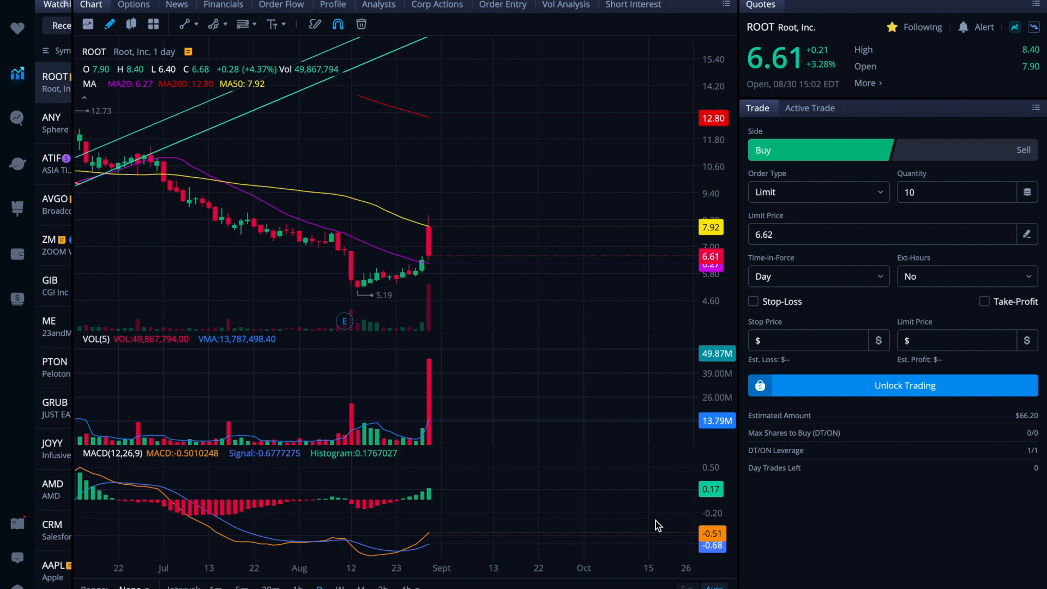
mouse_move(481, 312)
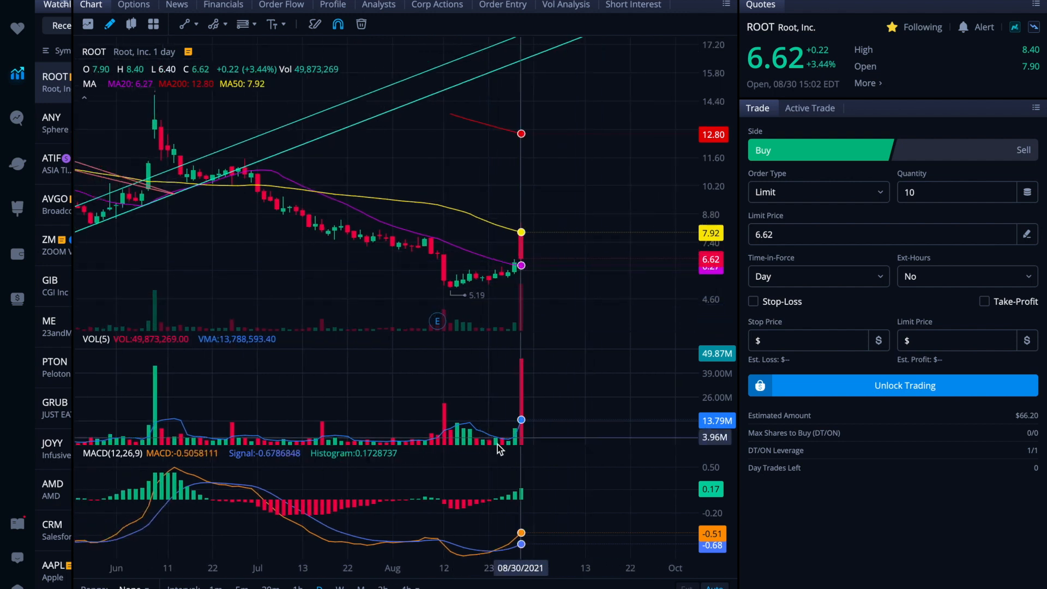
mouse_move(522, 388)
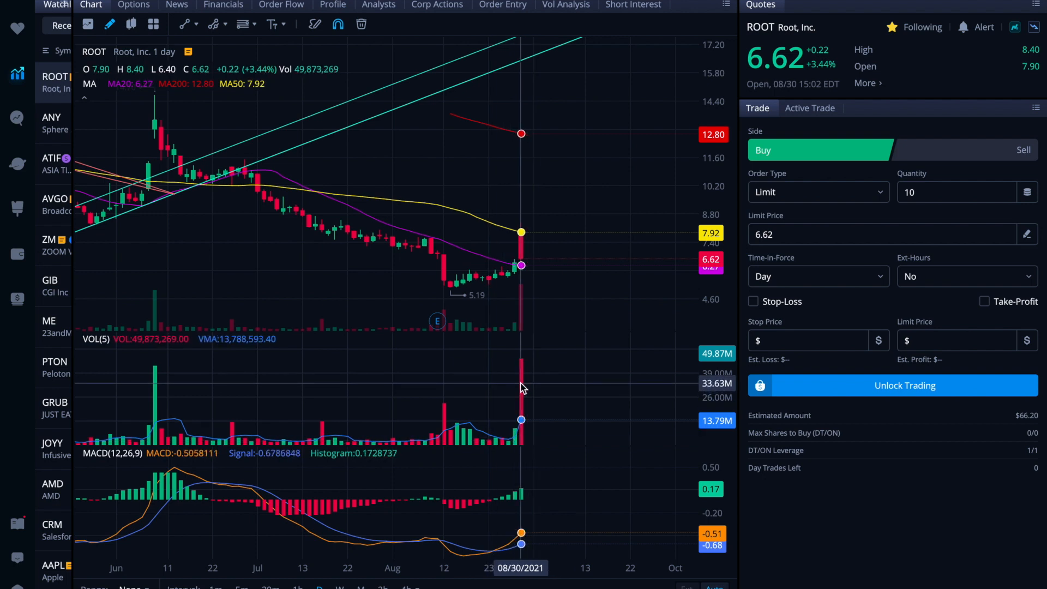
mouse_move(567, 149)
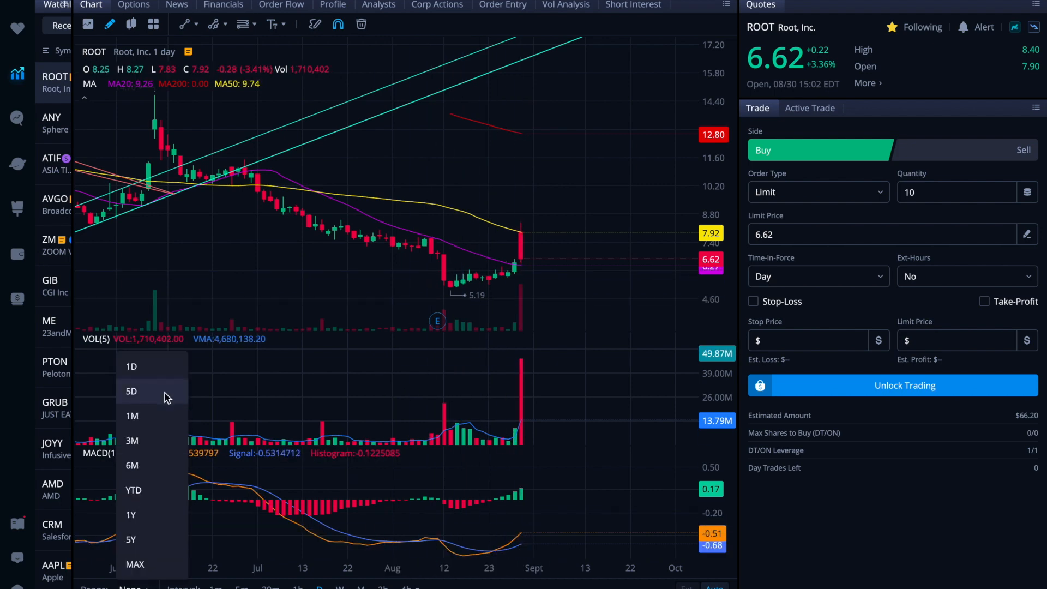
Switch ROOT's chart range to 5D to show five days of 5-minute candles
click(131, 392)
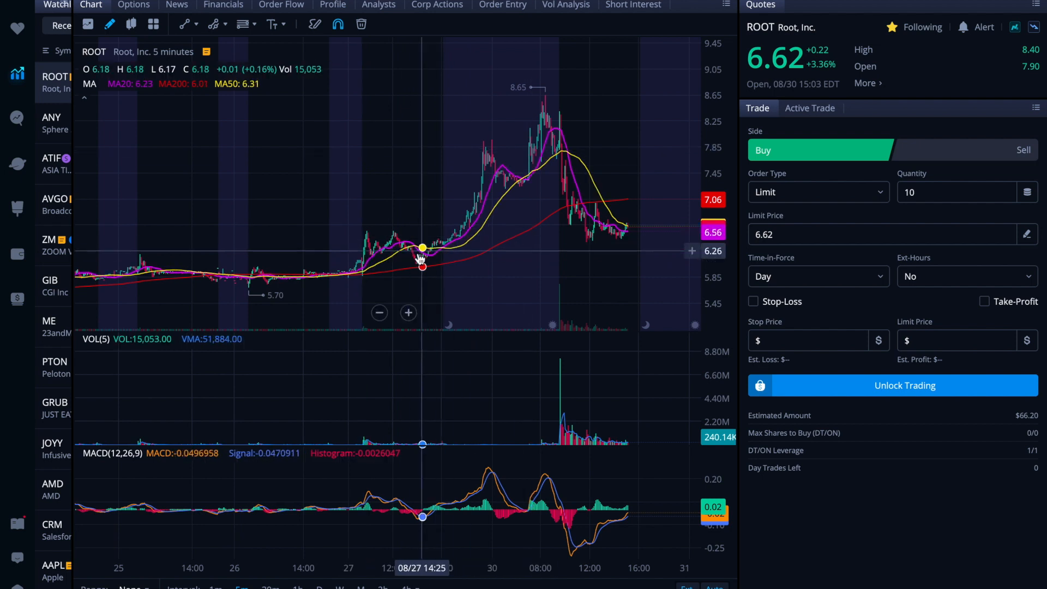
mouse_move(493, 159)
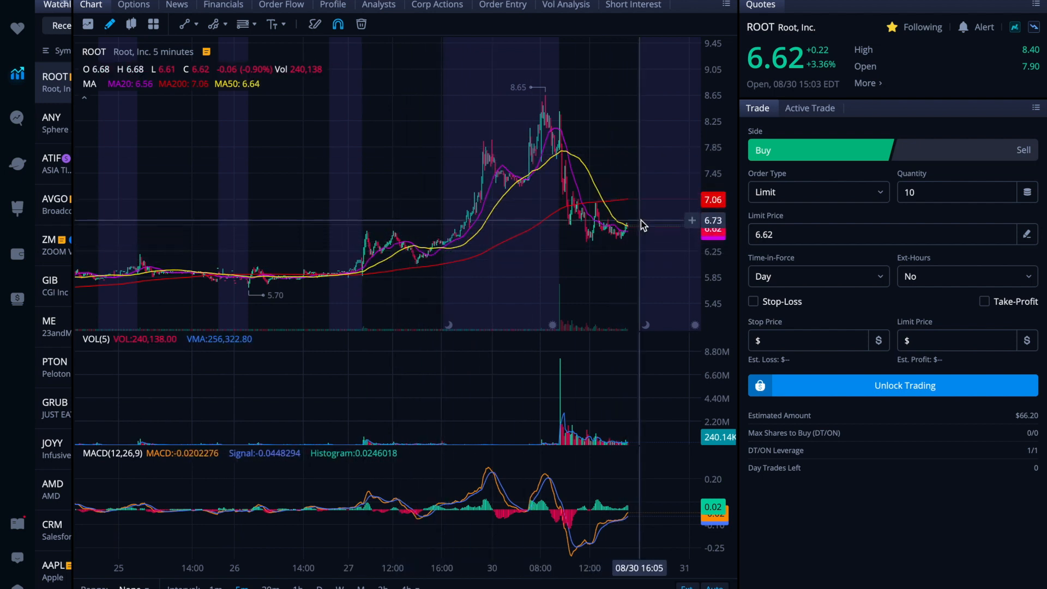
mouse_move(148, 126)
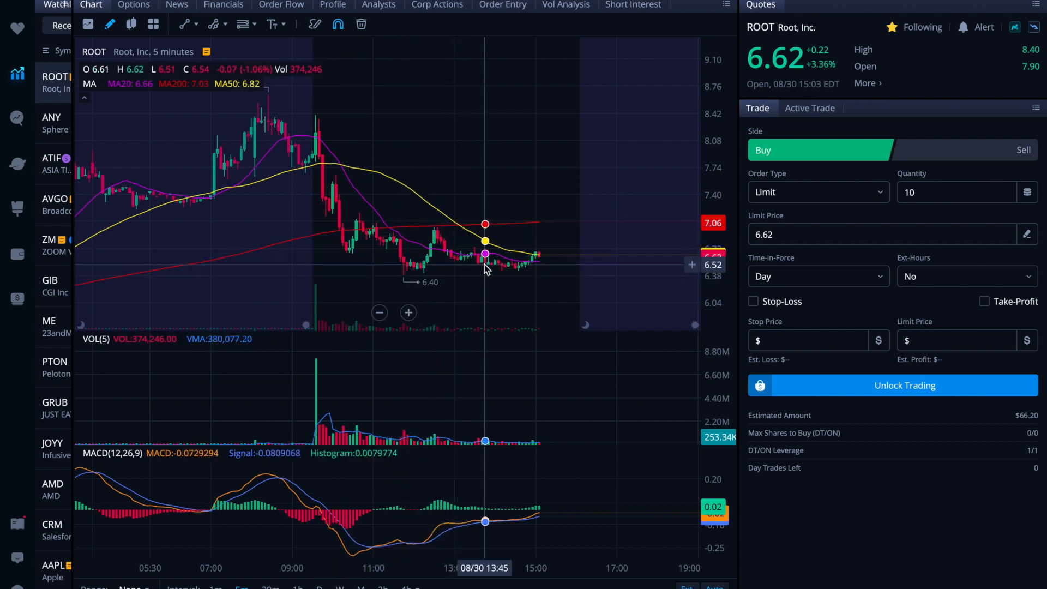
mouse_move(482, 271)
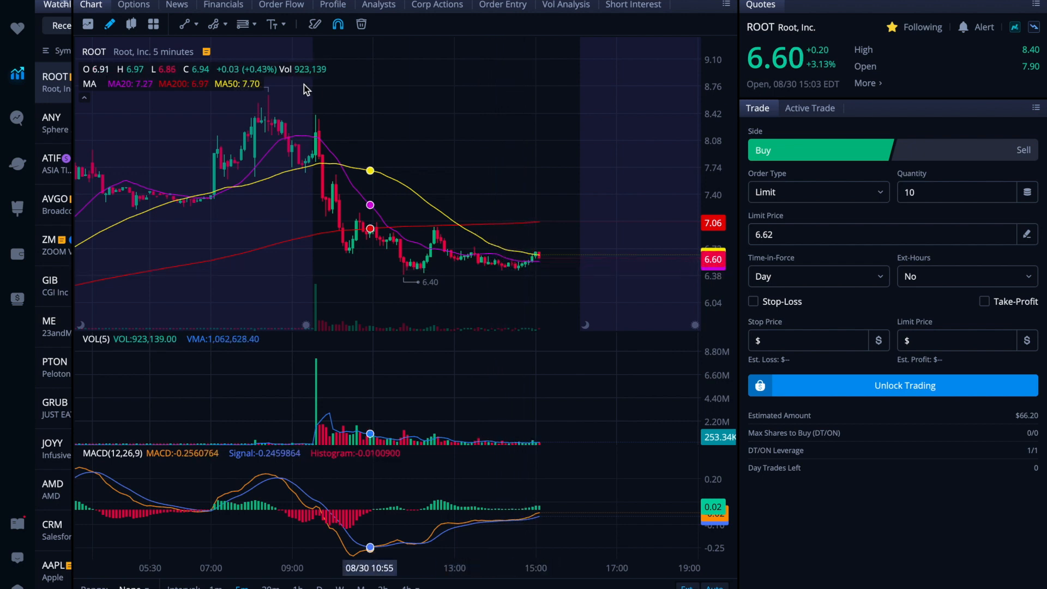
mouse_move(366, 208)
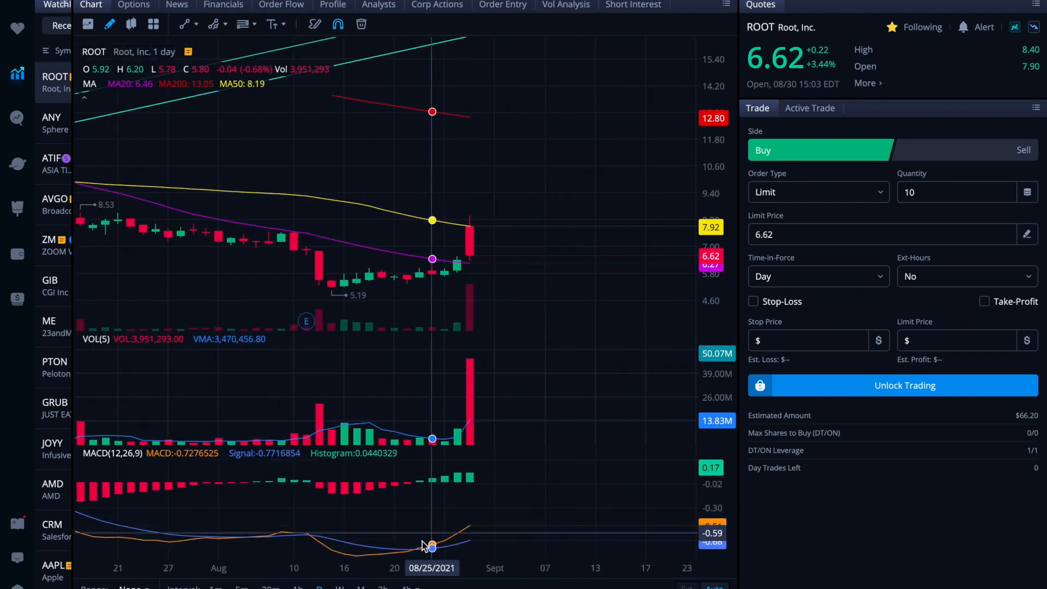
mouse_move(469, 339)
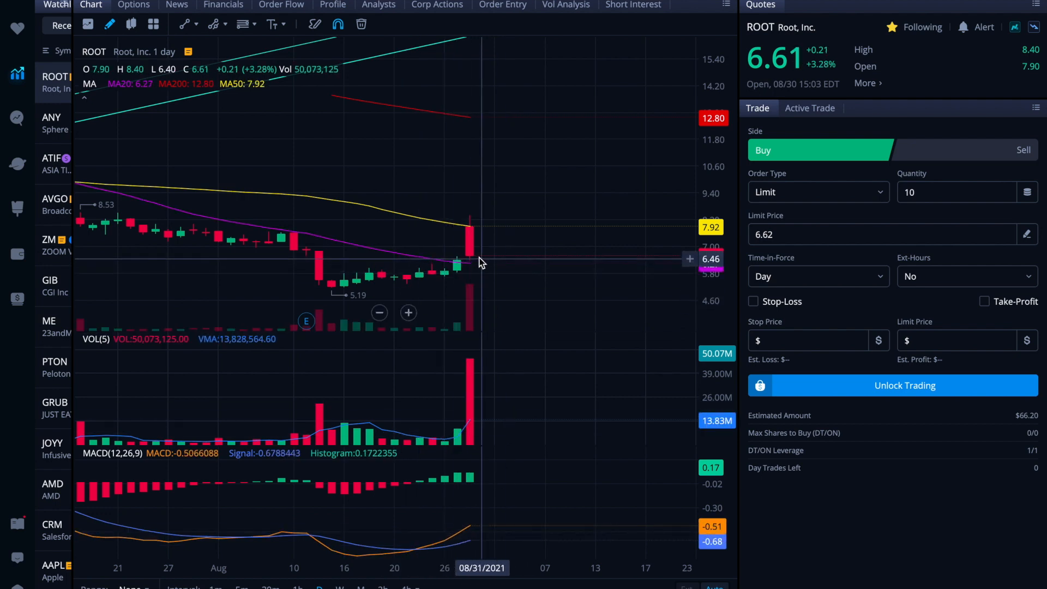
mouse_move(469, 243)
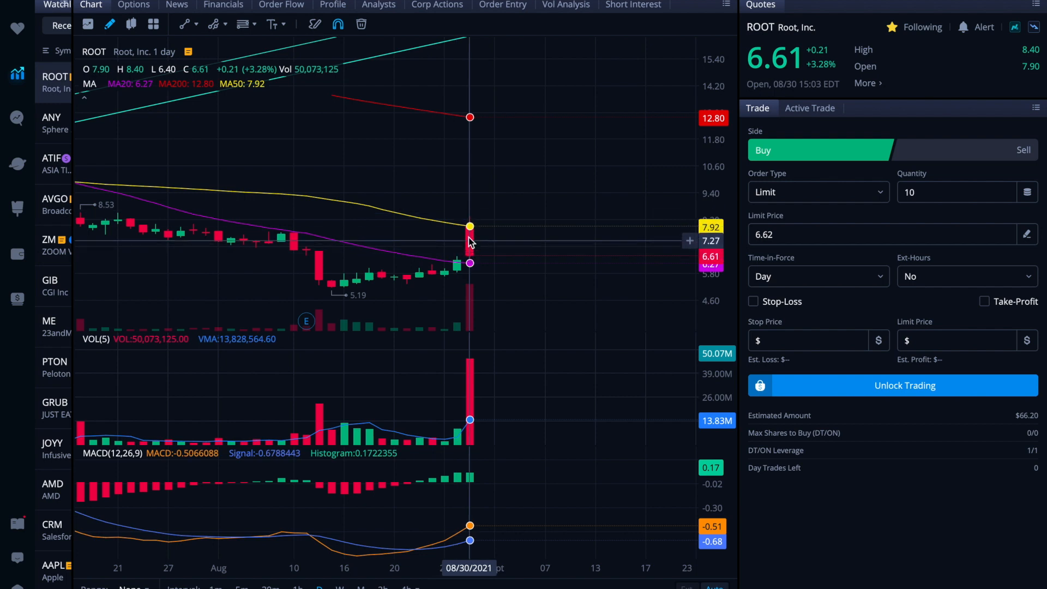
mouse_move(527, 189)
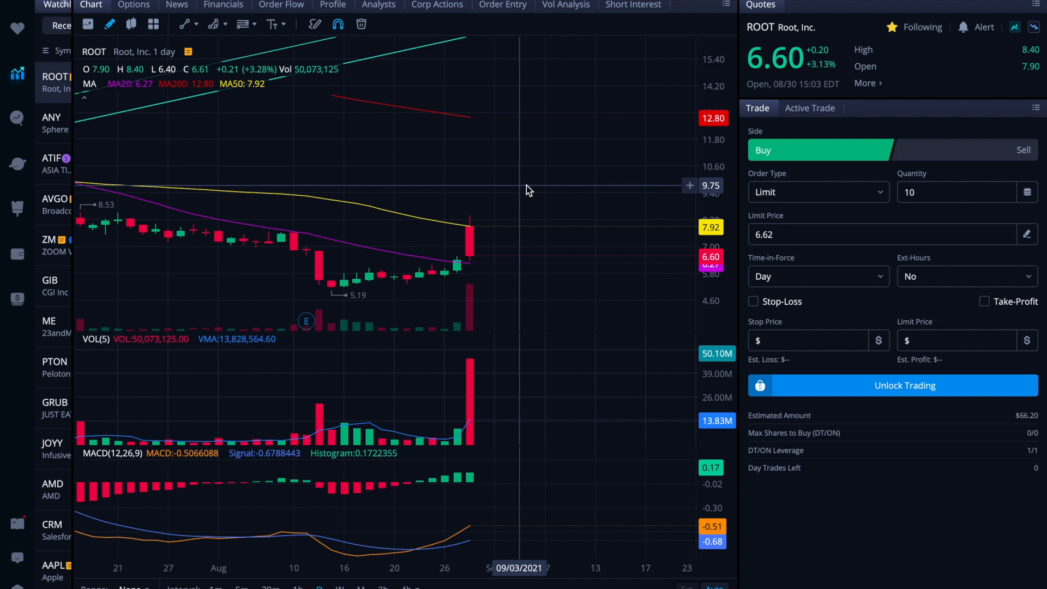
mouse_move(484, 251)
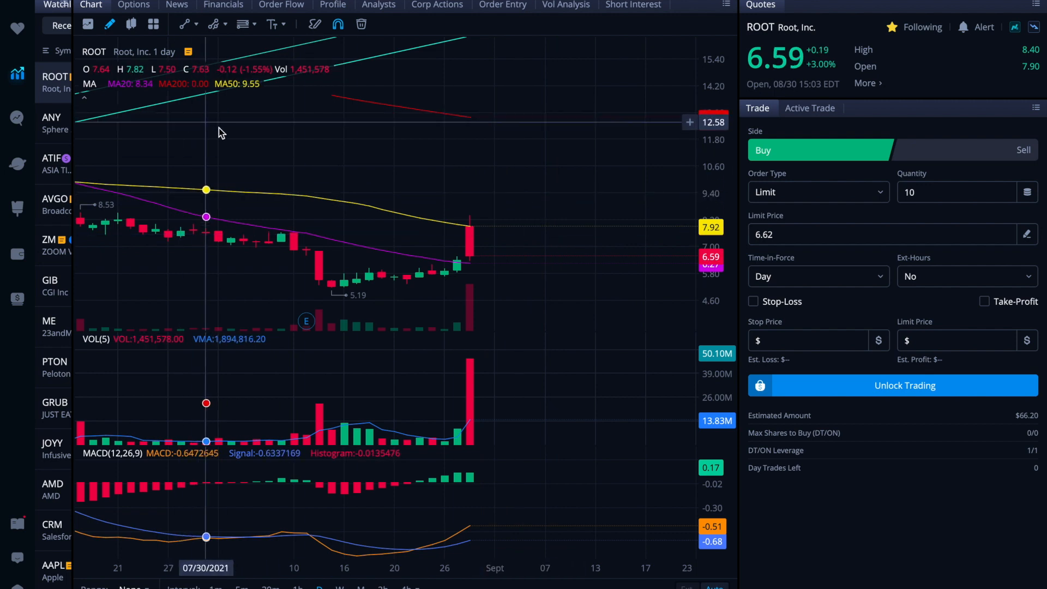
mouse_move(469, 192)
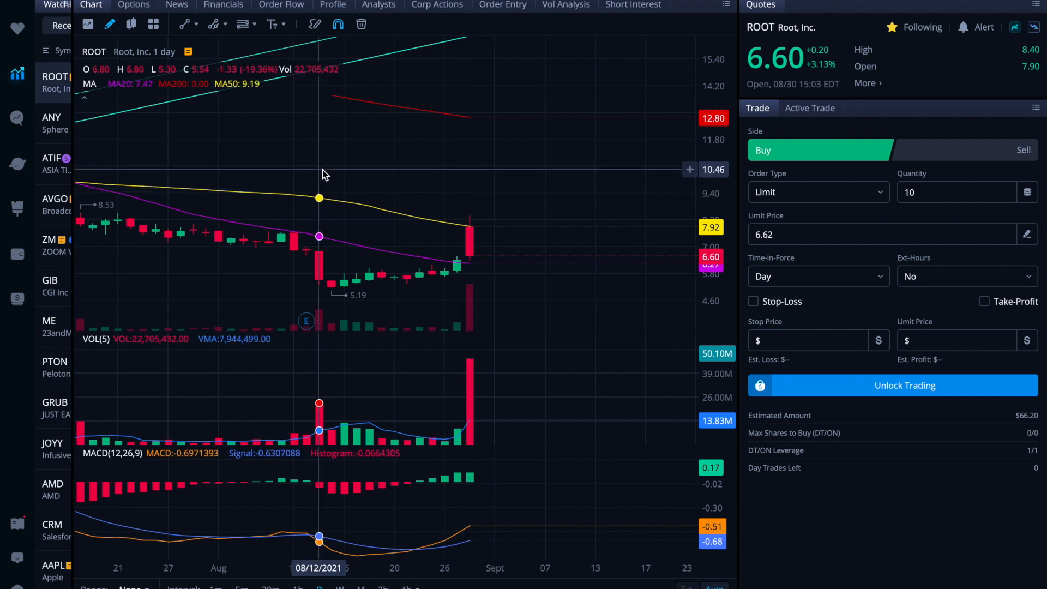
Select Sphere 3D (ANY) from the watchlist to load its quote and chart
click(53, 123)
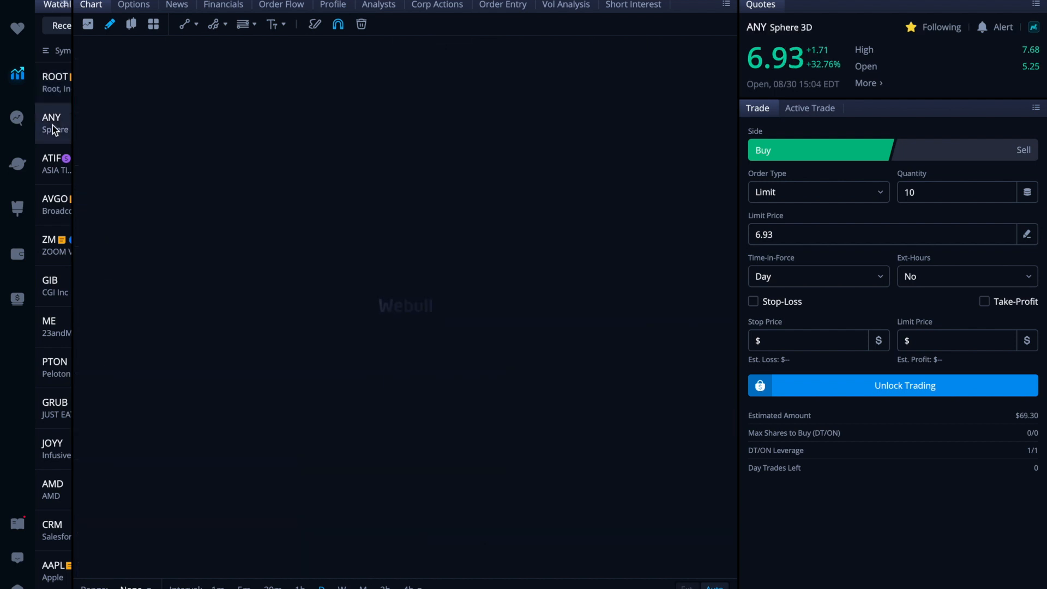
Review ANY's daily chart, then select Asia Times Holdings (ATIF) from the watchlist
click(52, 123)
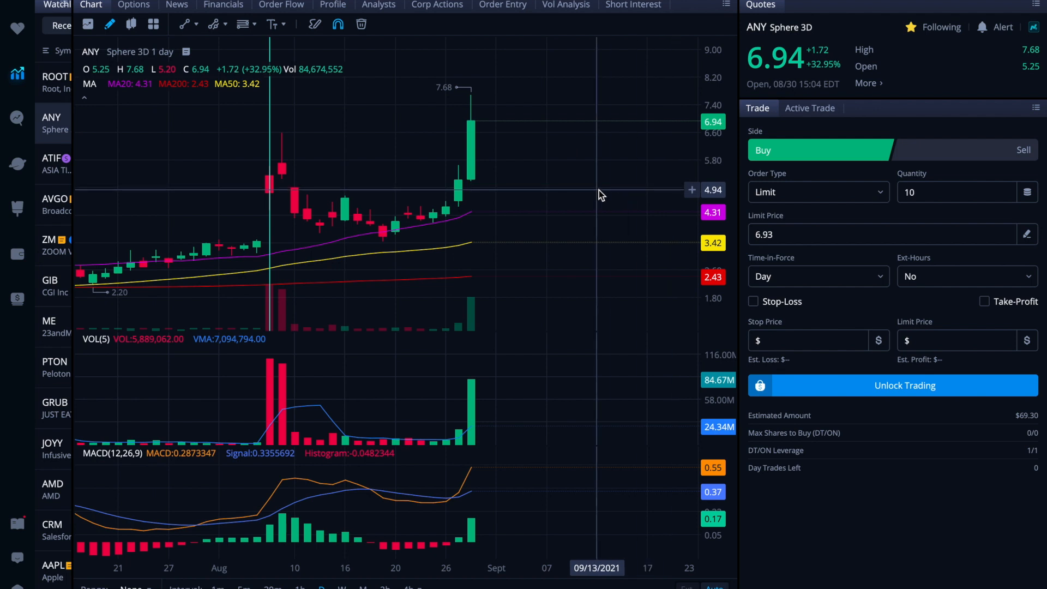
mouse_move(535, 226)
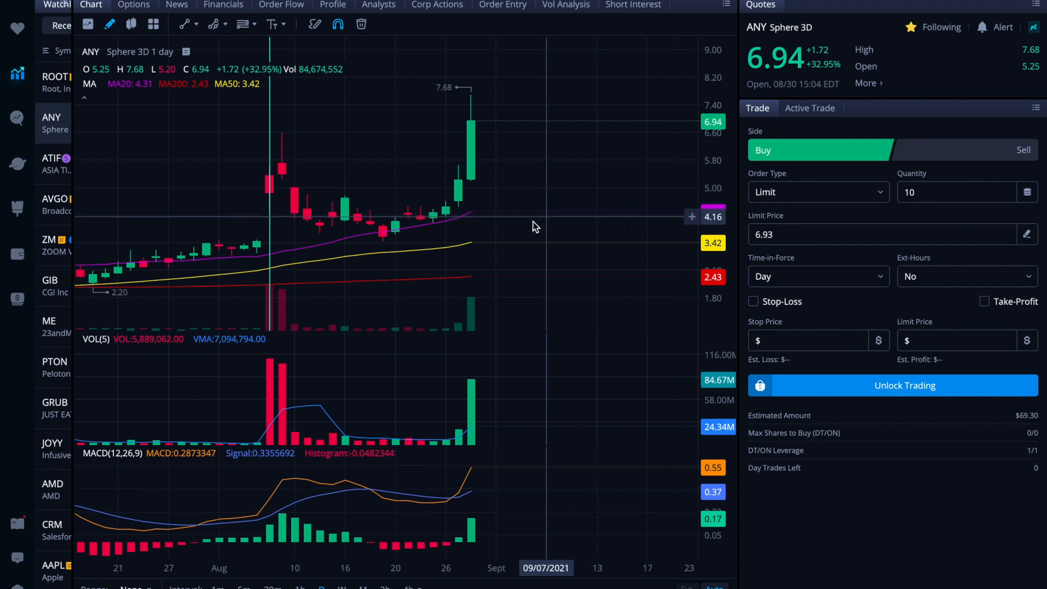
mouse_move(294, 180)
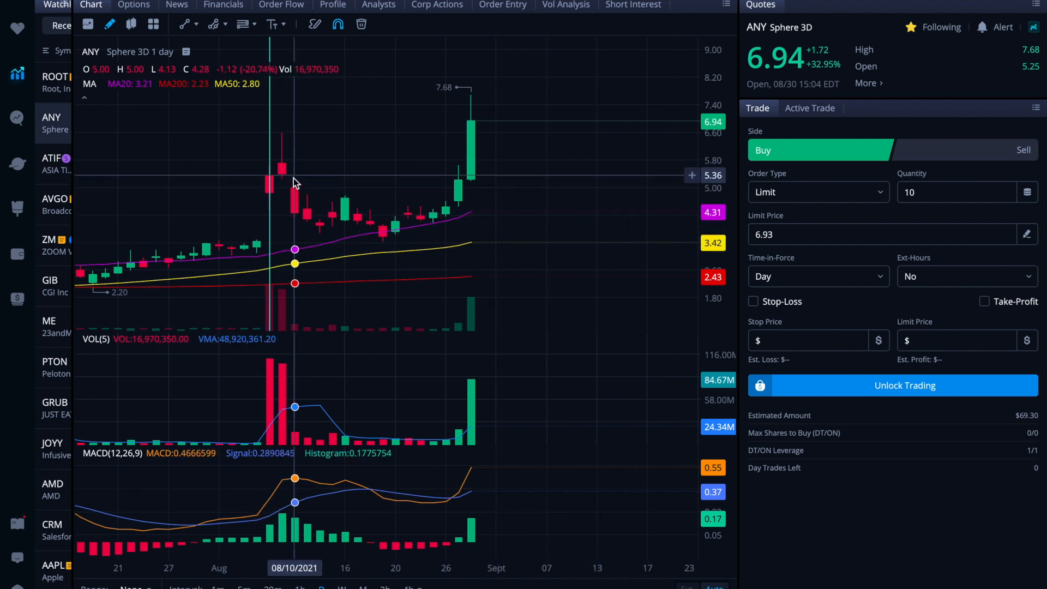
mouse_move(382, 231)
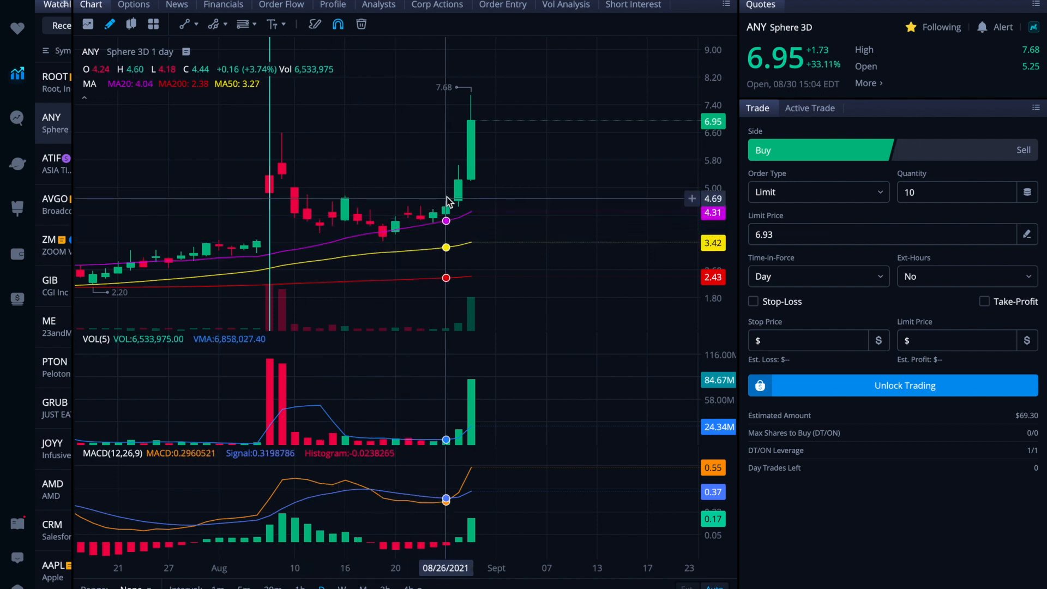
mouse_move(488, 393)
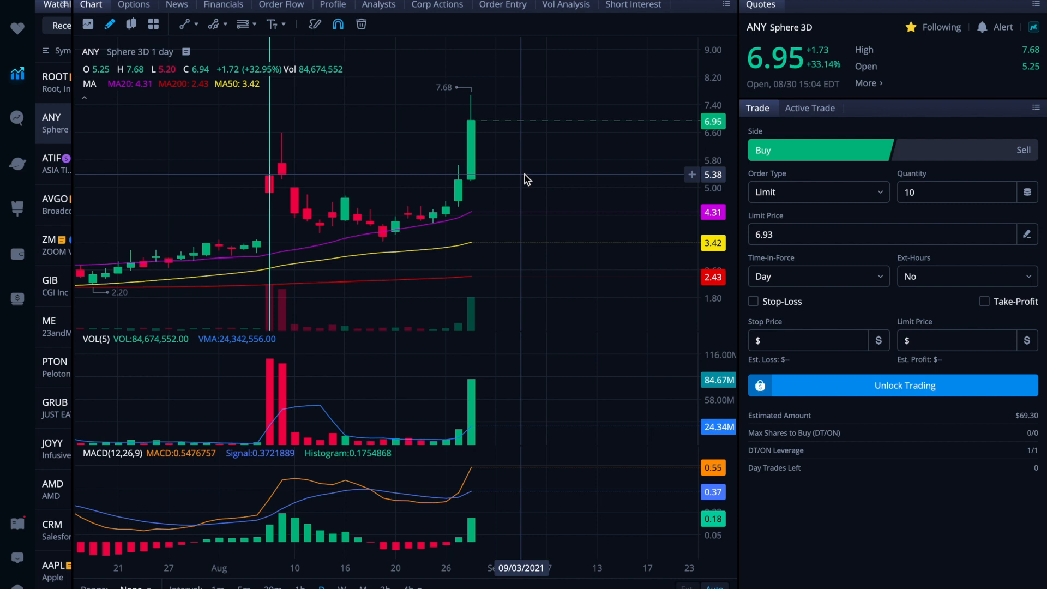
mouse_move(541, 132)
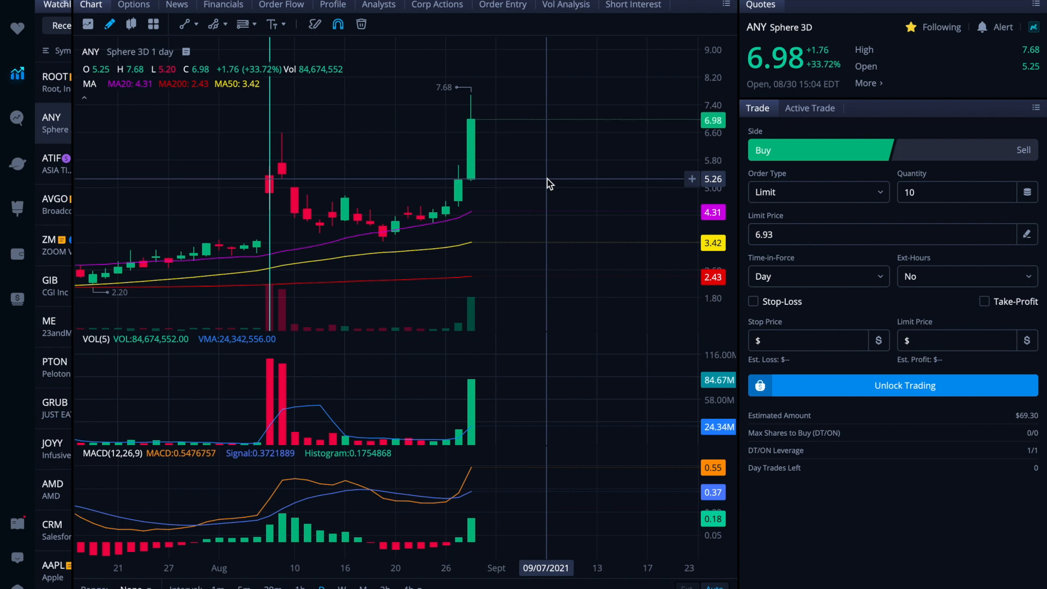
mouse_move(91, 201)
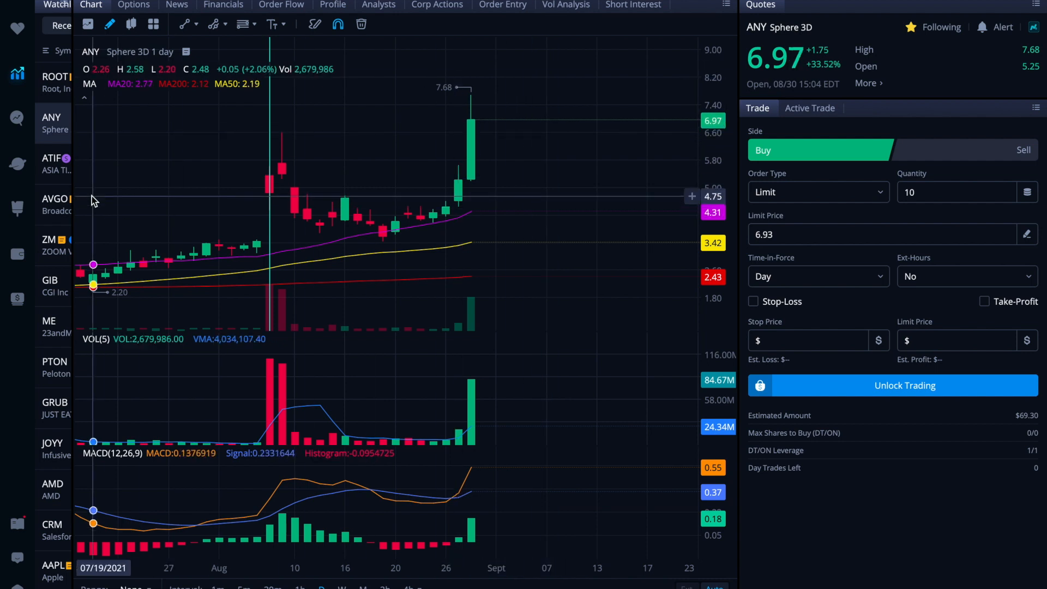
click(53, 164)
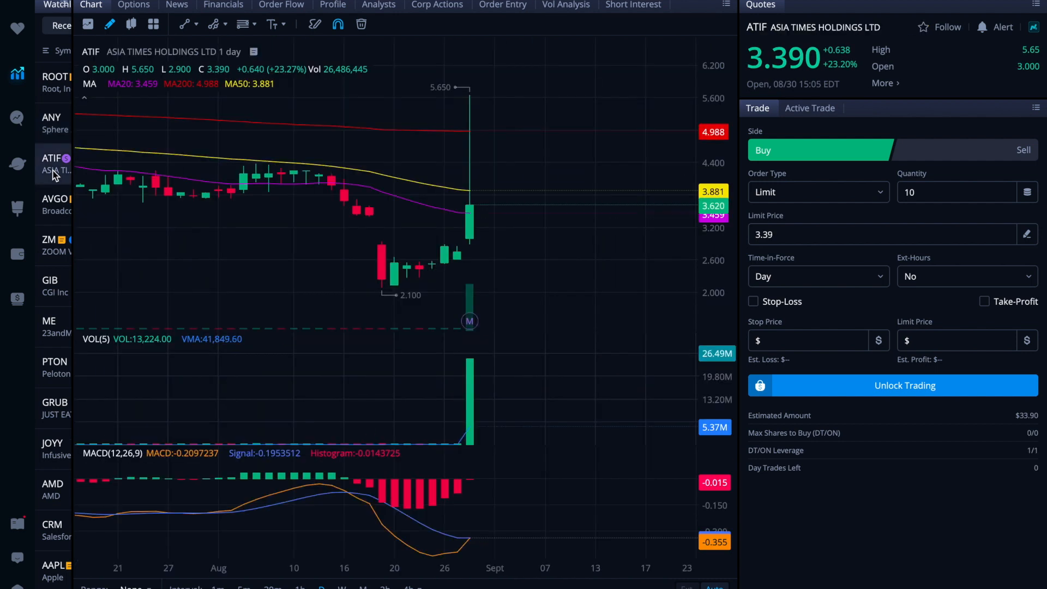
mouse_move(457, 133)
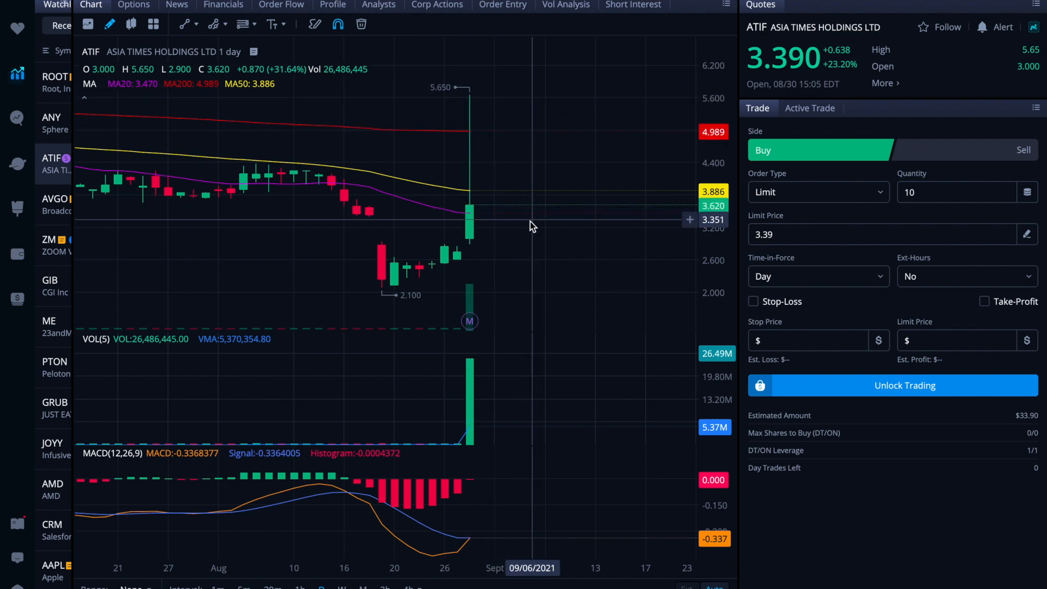
mouse_move(470, 138)
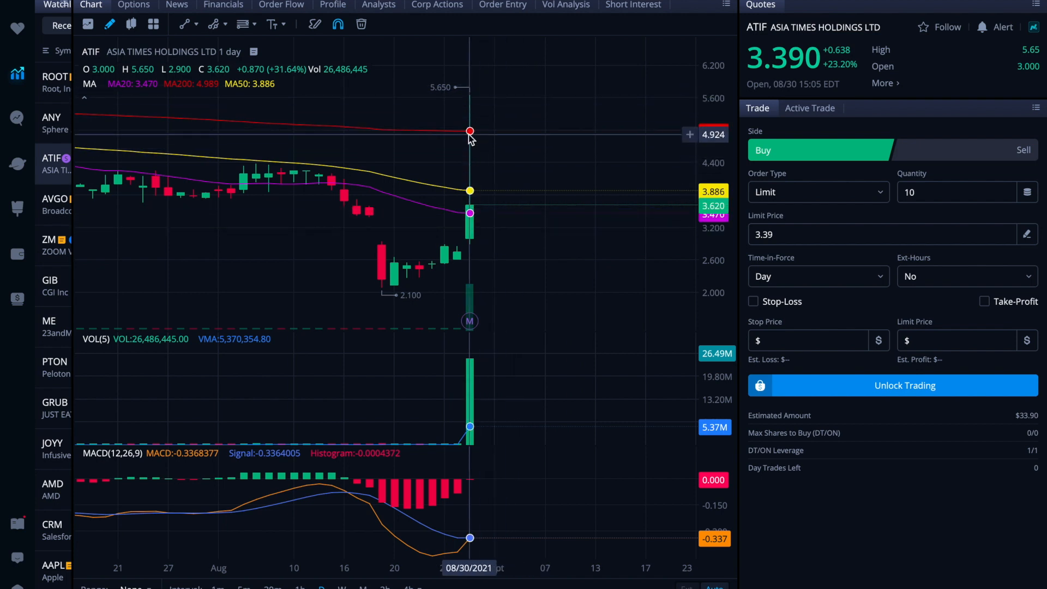
mouse_move(531, 113)
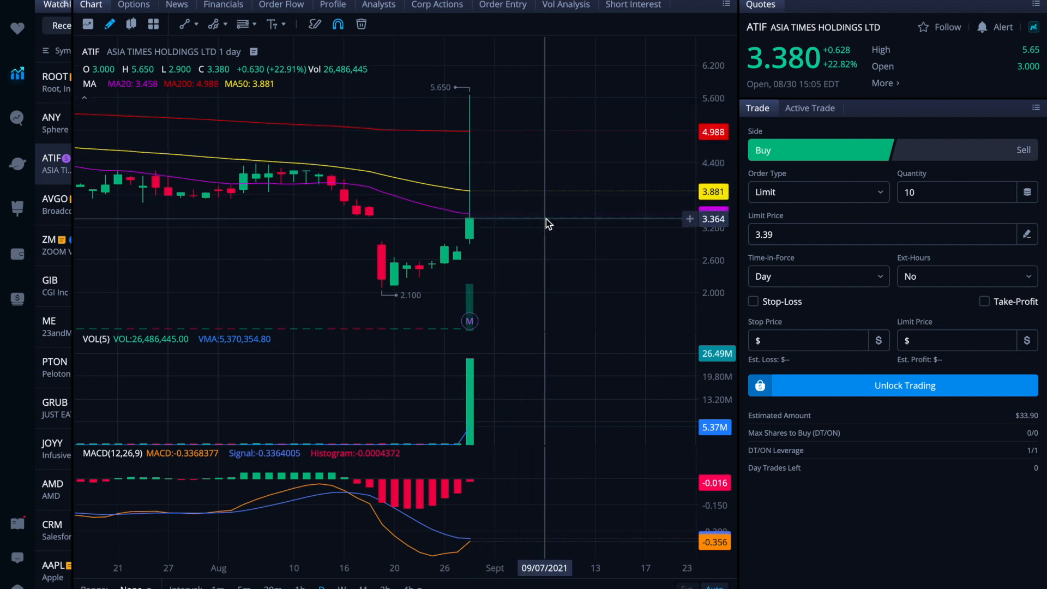
mouse_move(507, 497)
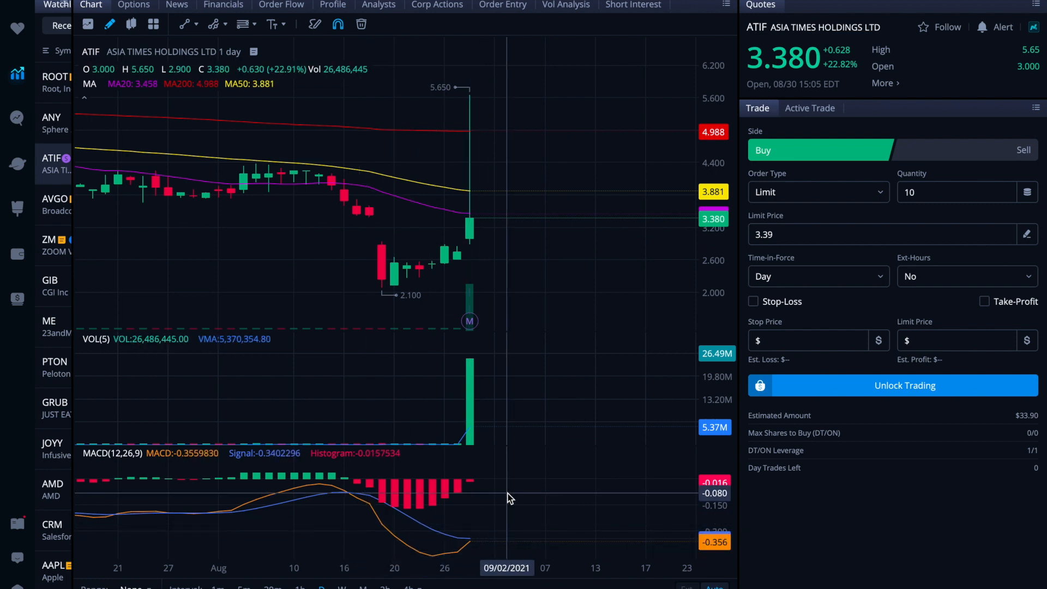
mouse_move(457, 243)
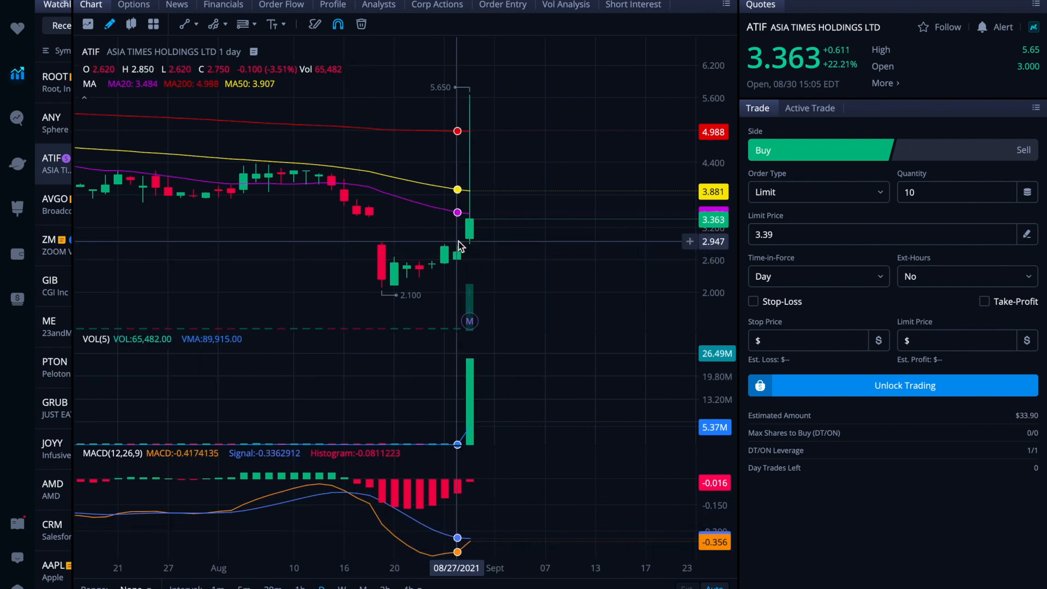
mouse_move(471, 251)
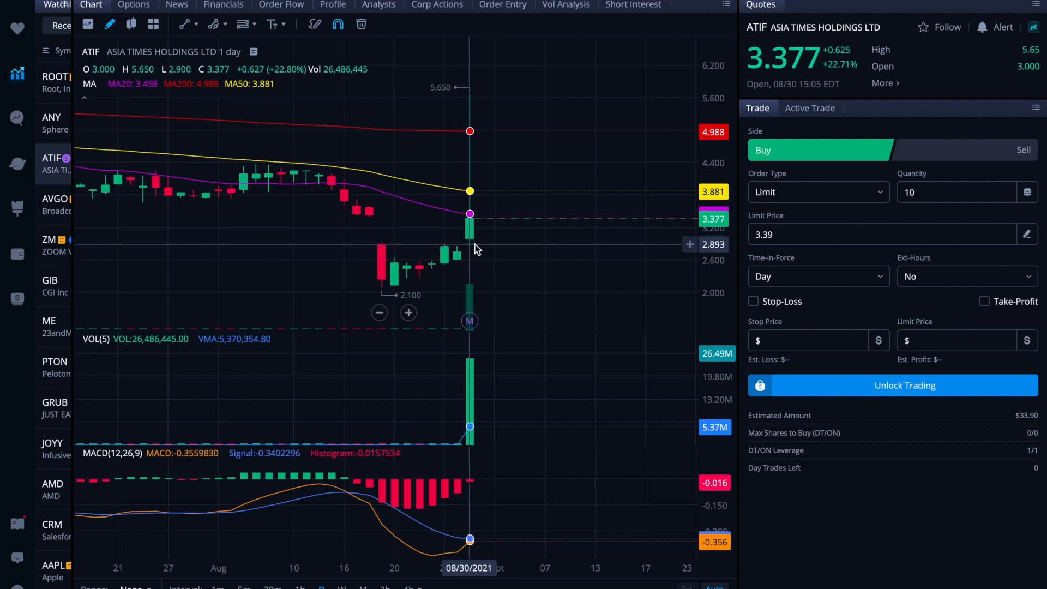
mouse_move(521, 227)
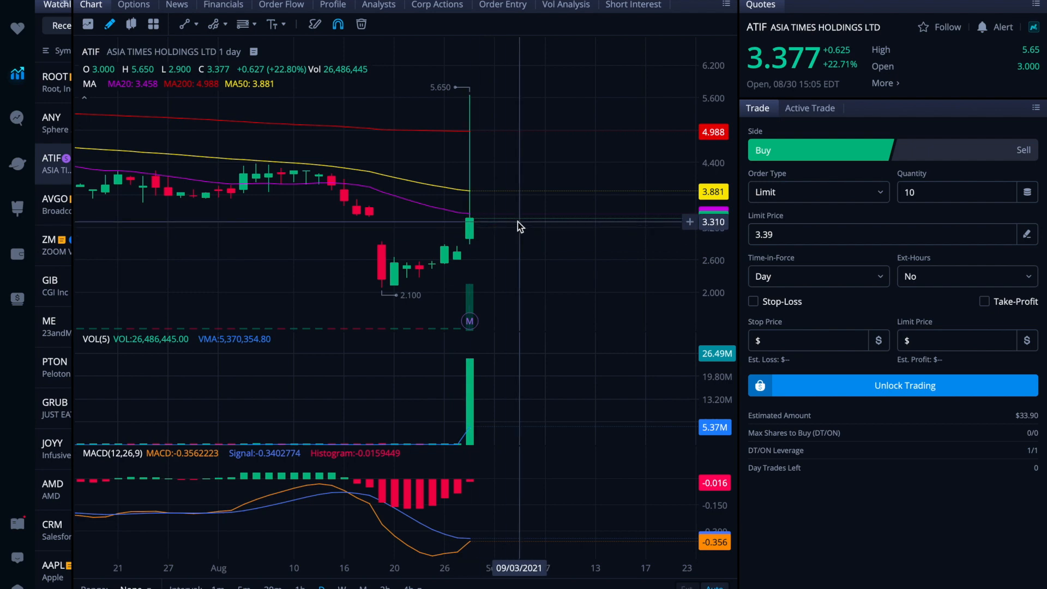
mouse_move(381, 259)
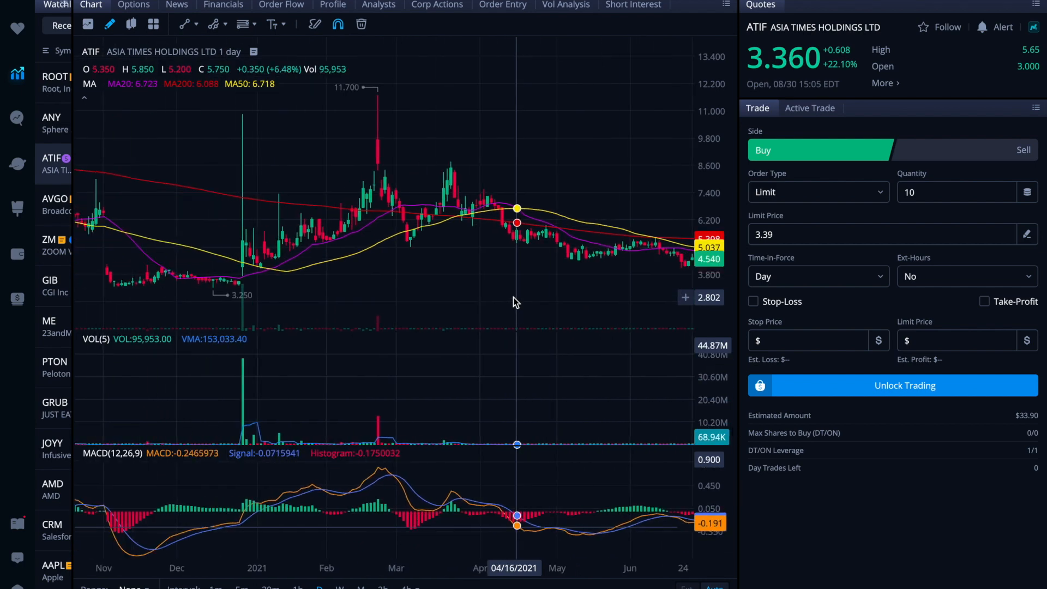
mouse_move(107, 267)
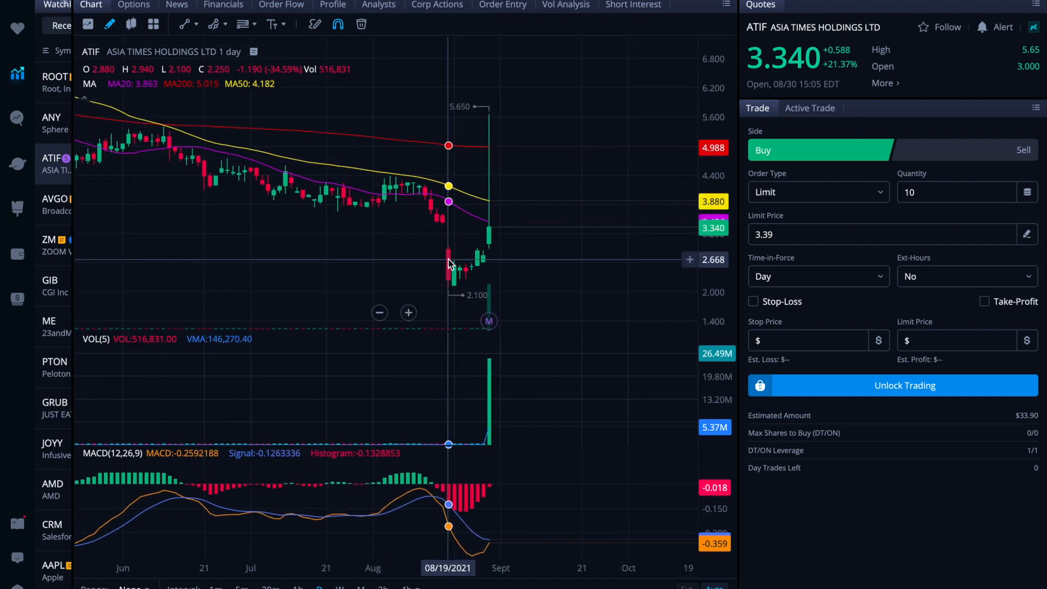
mouse_move(487, 276)
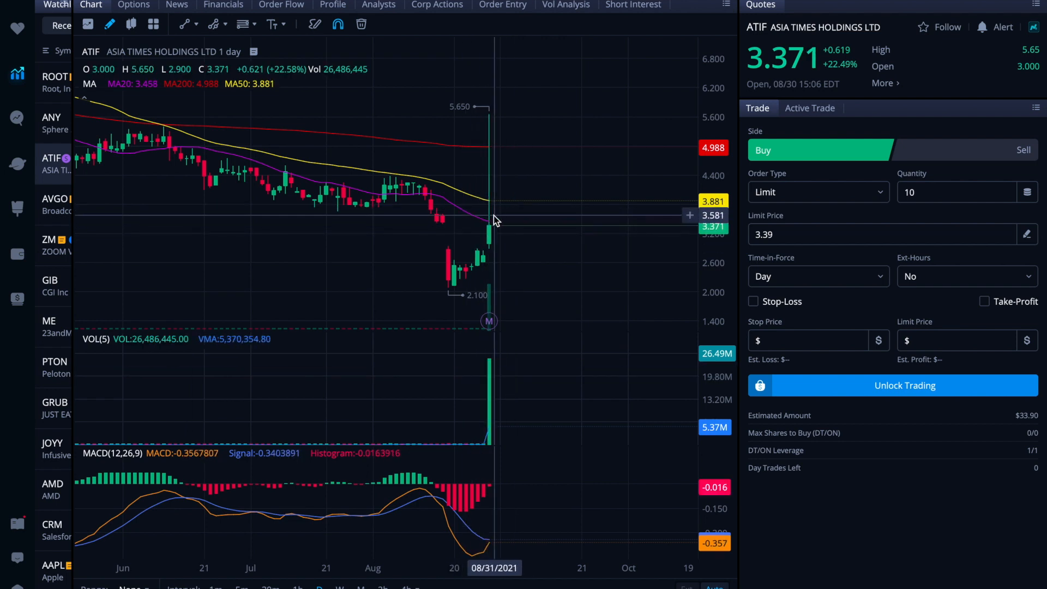
mouse_move(530, 221)
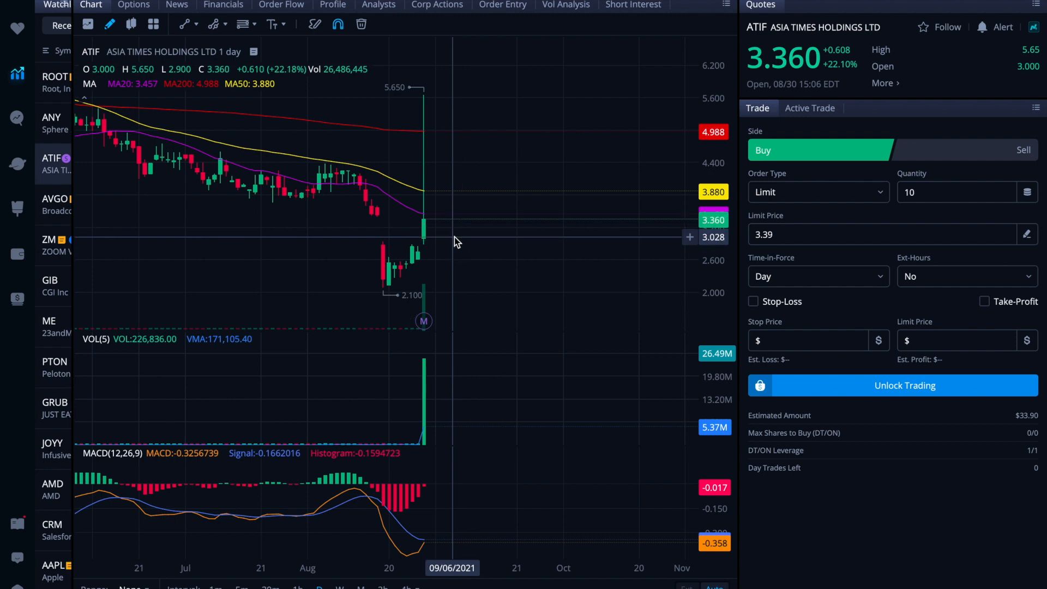
mouse_move(498, 192)
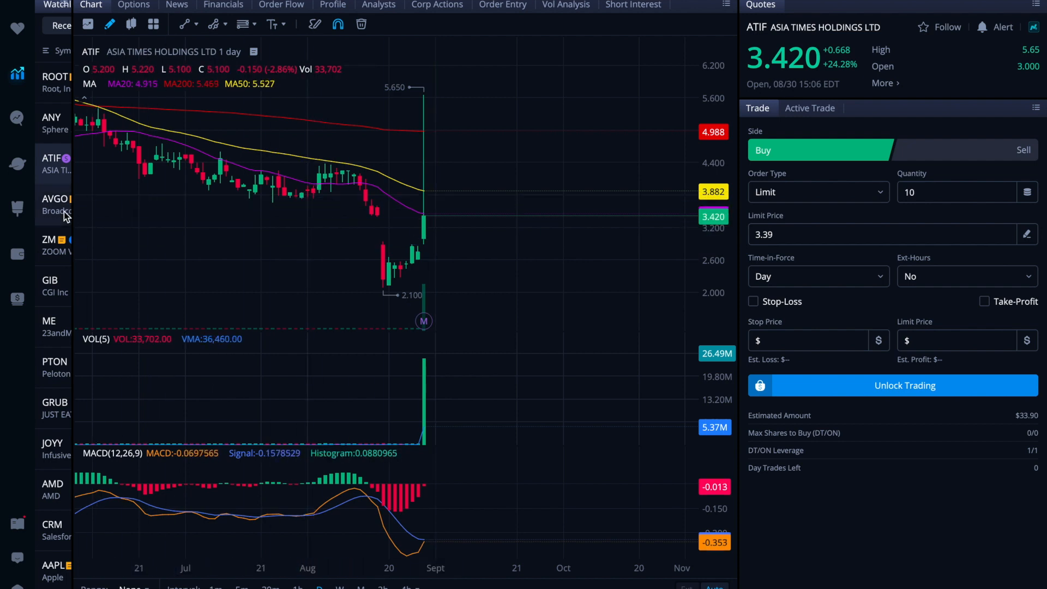
click(53, 204)
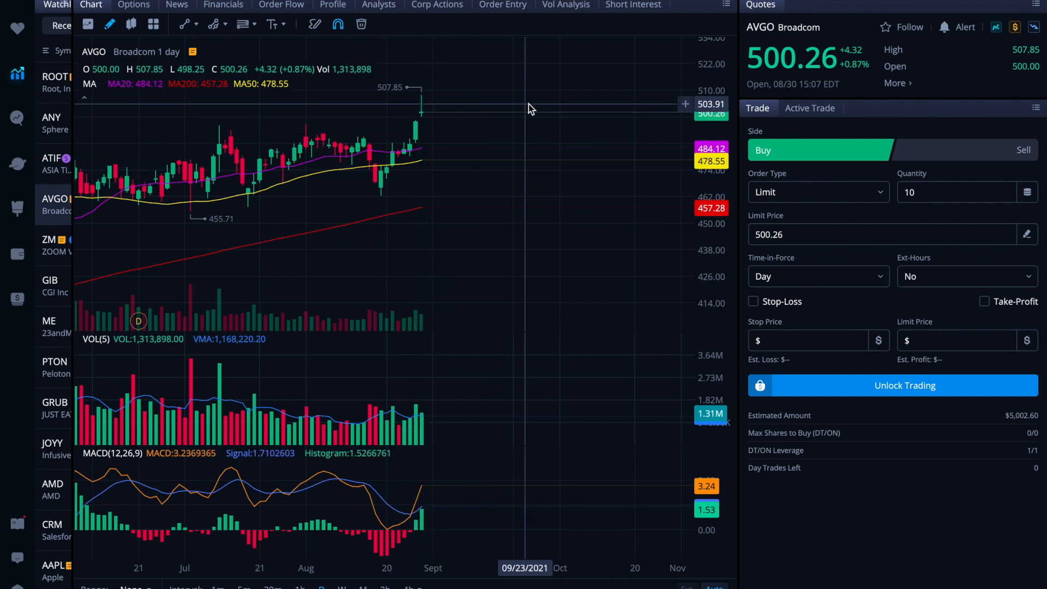
mouse_move(415, 411)
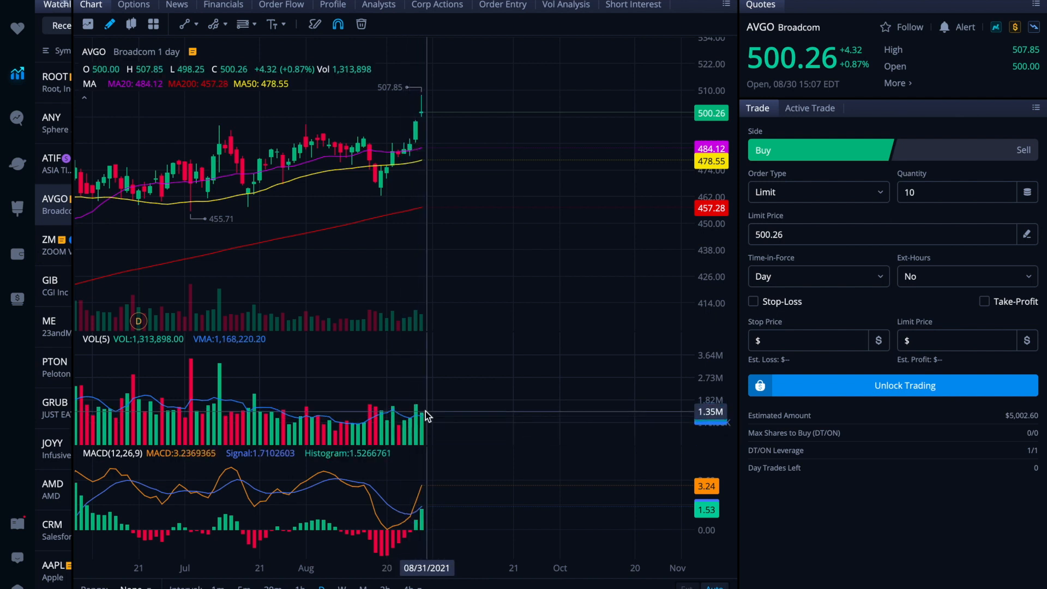
mouse_move(482, 166)
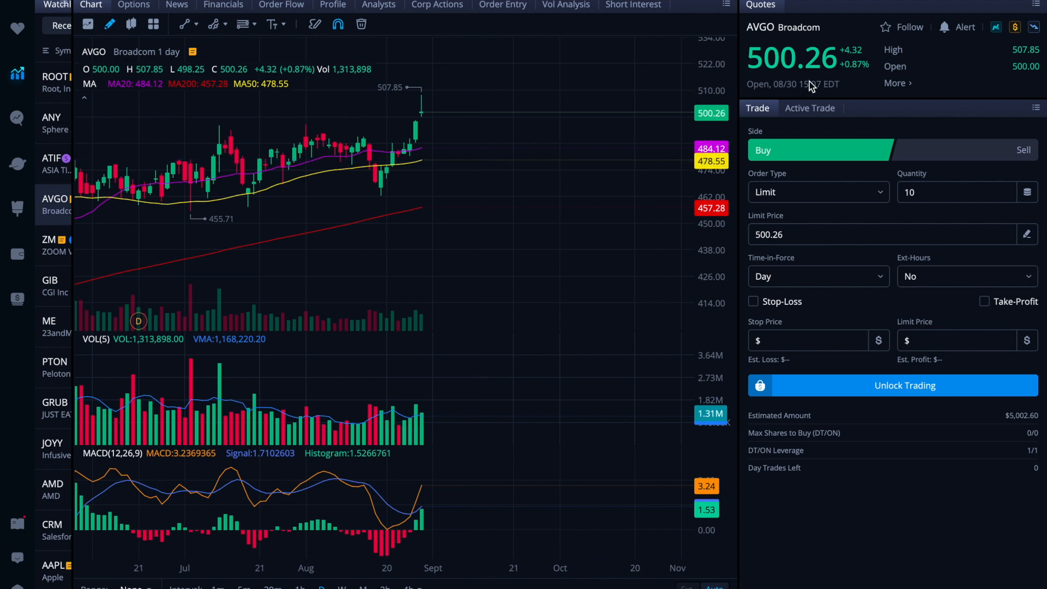
mouse_move(517, 147)
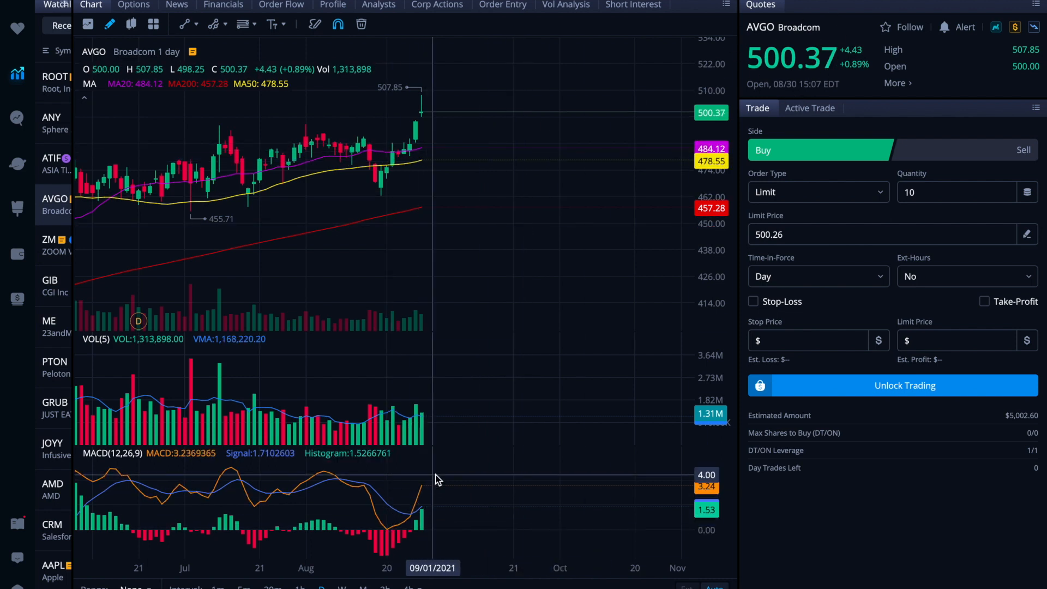
mouse_move(370, 494)
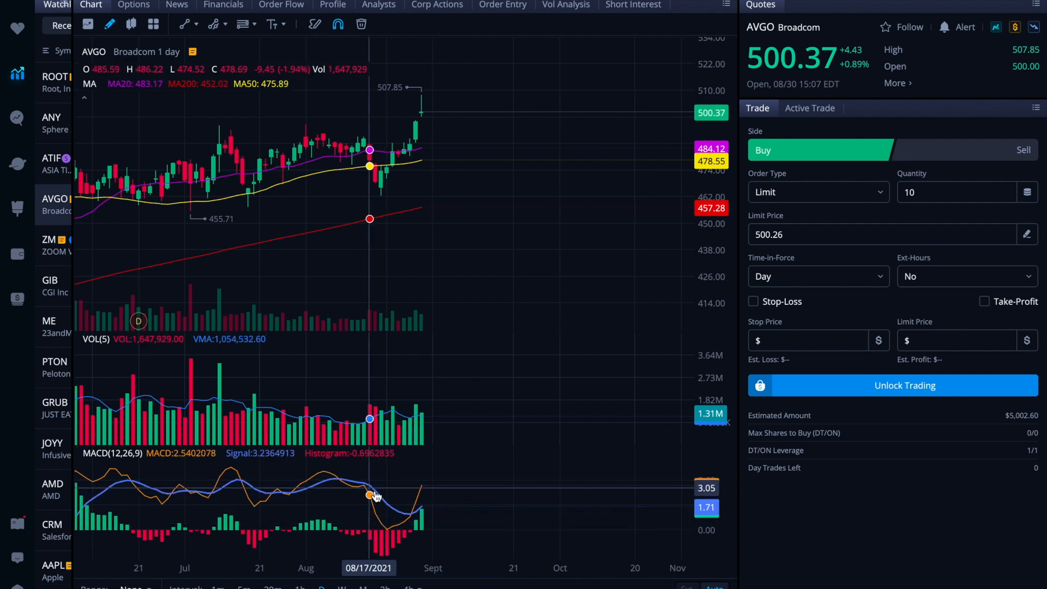
mouse_move(386, 533)
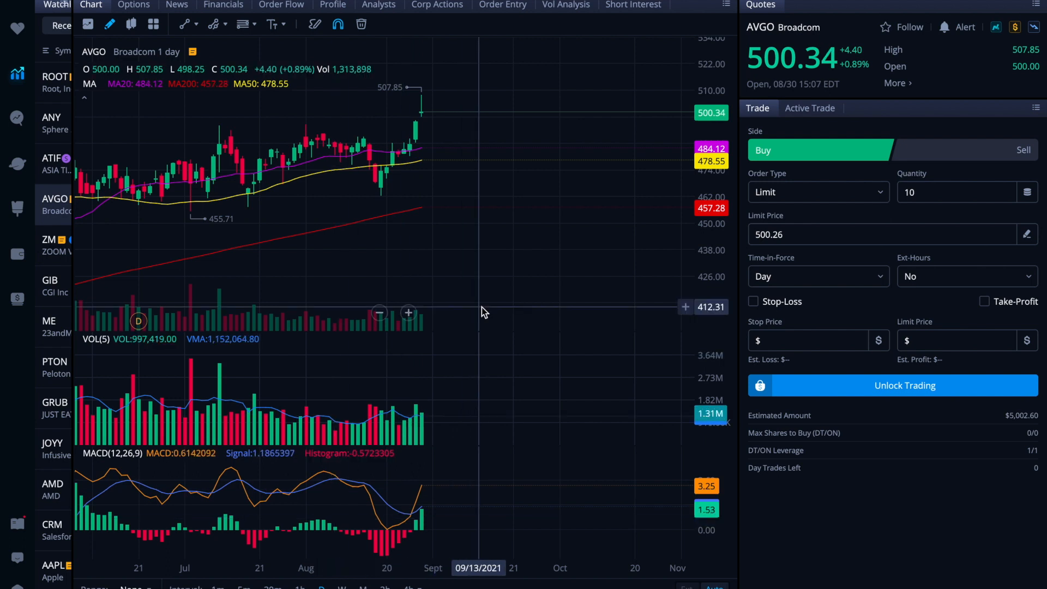
mouse_move(416, 148)
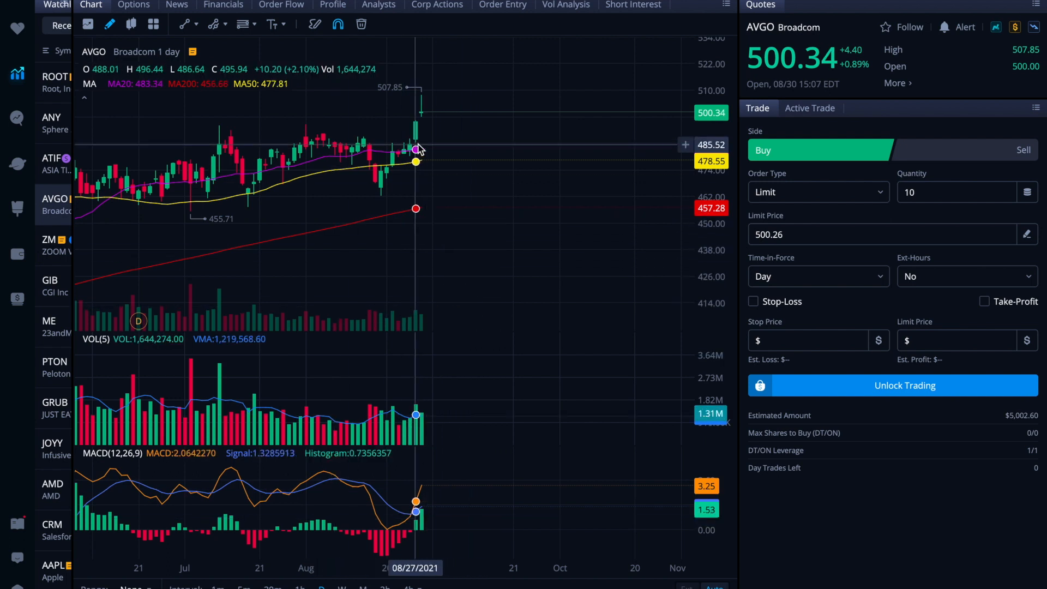
mouse_move(468, 69)
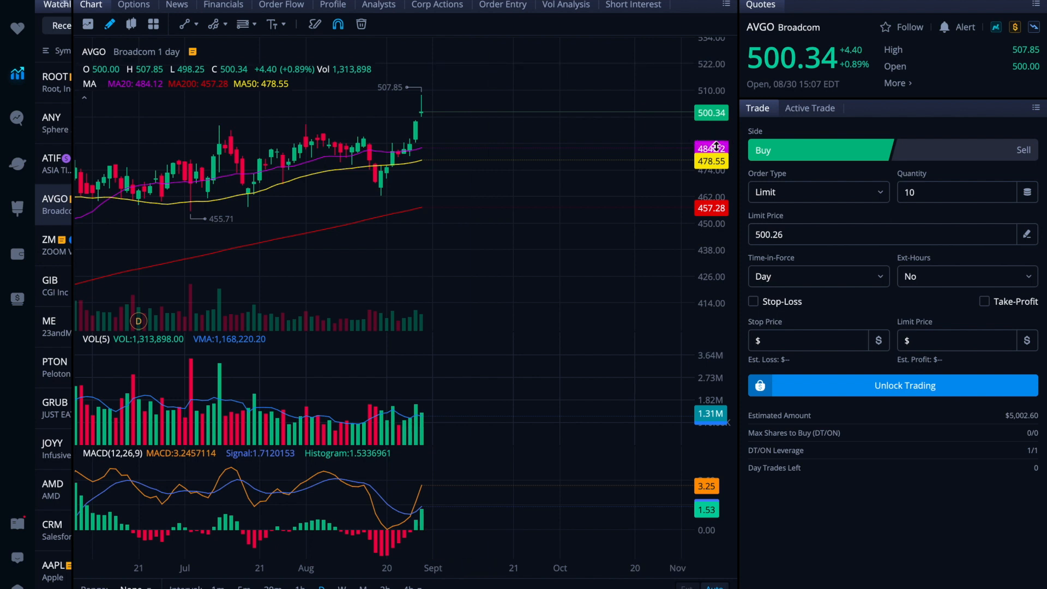
mouse_move(567, 73)
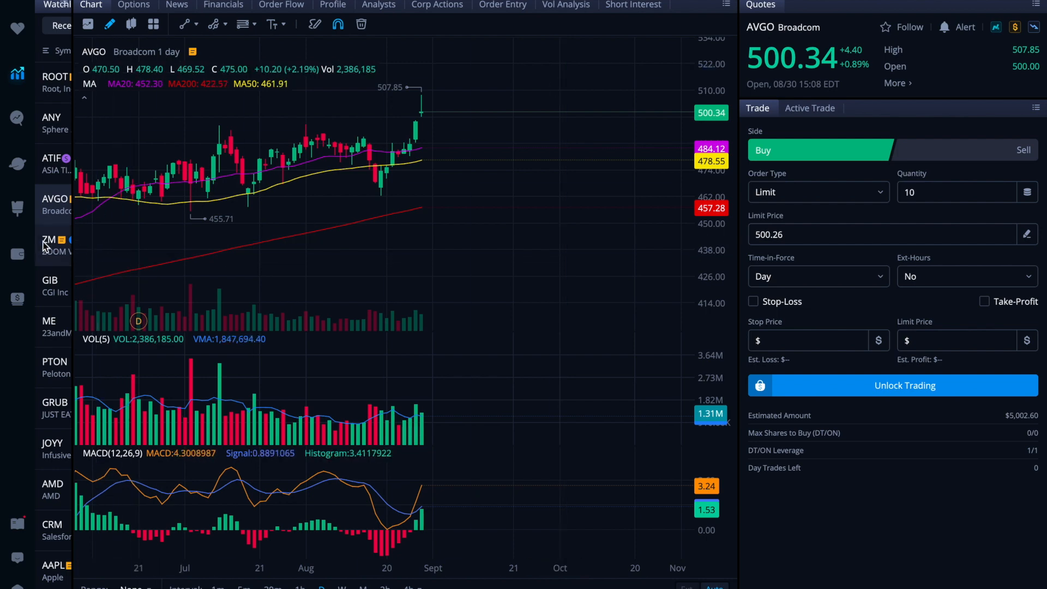
click(52, 245)
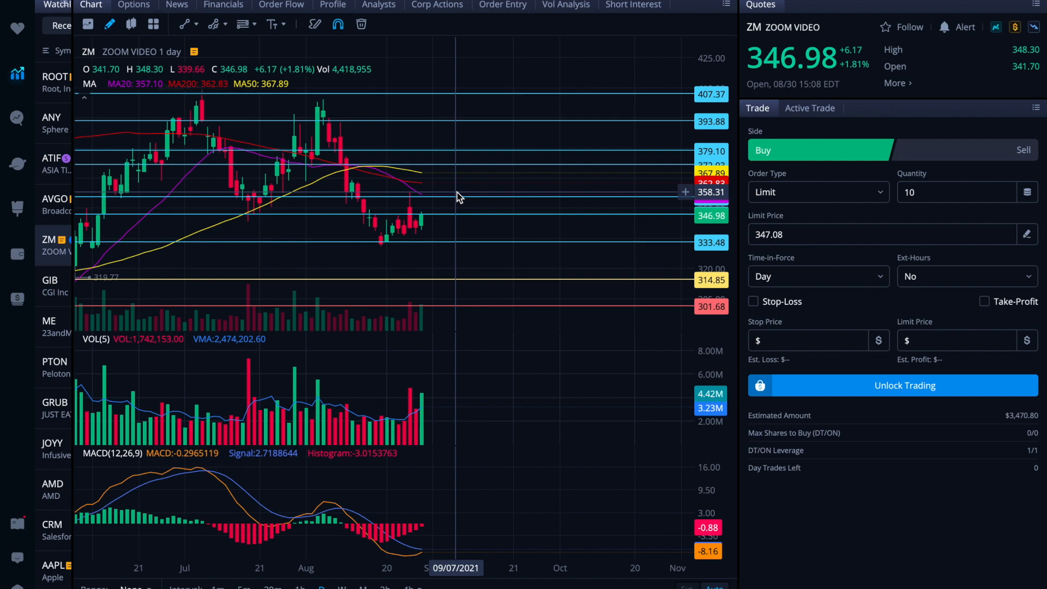
mouse_move(532, 279)
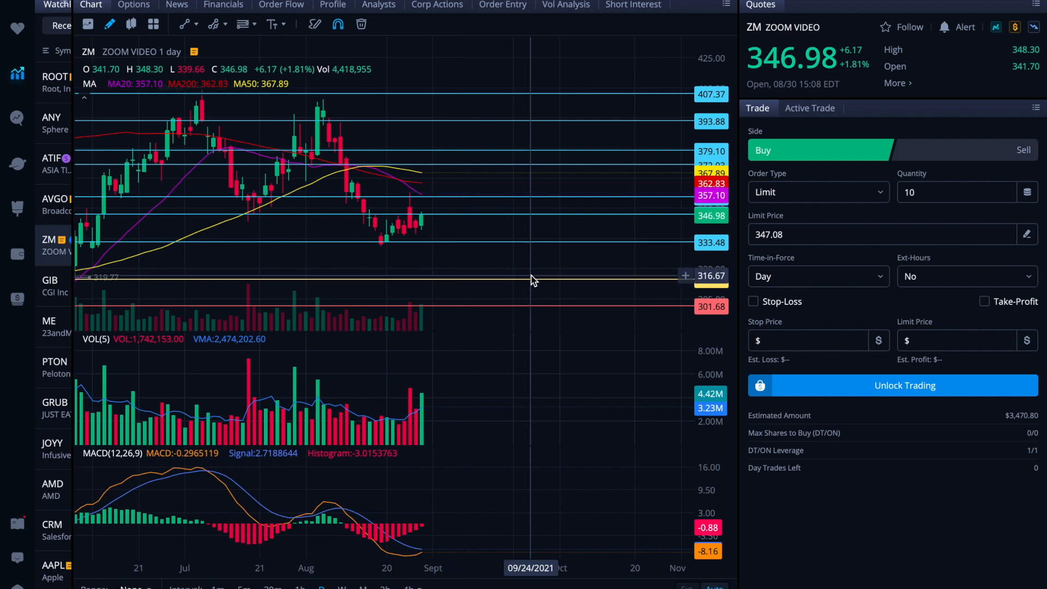
mouse_move(474, 297)
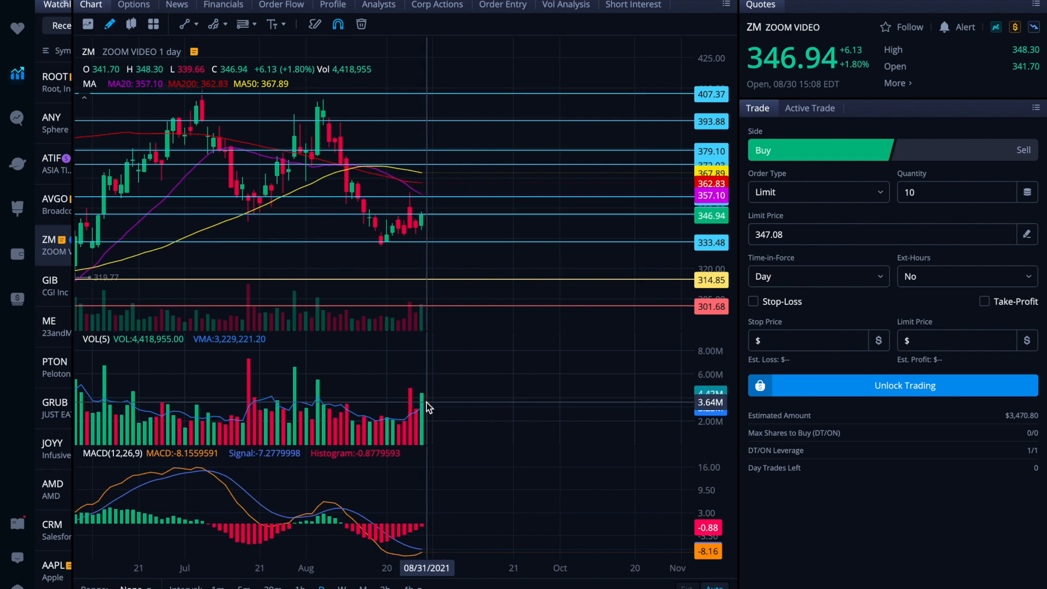
mouse_move(486, 476)
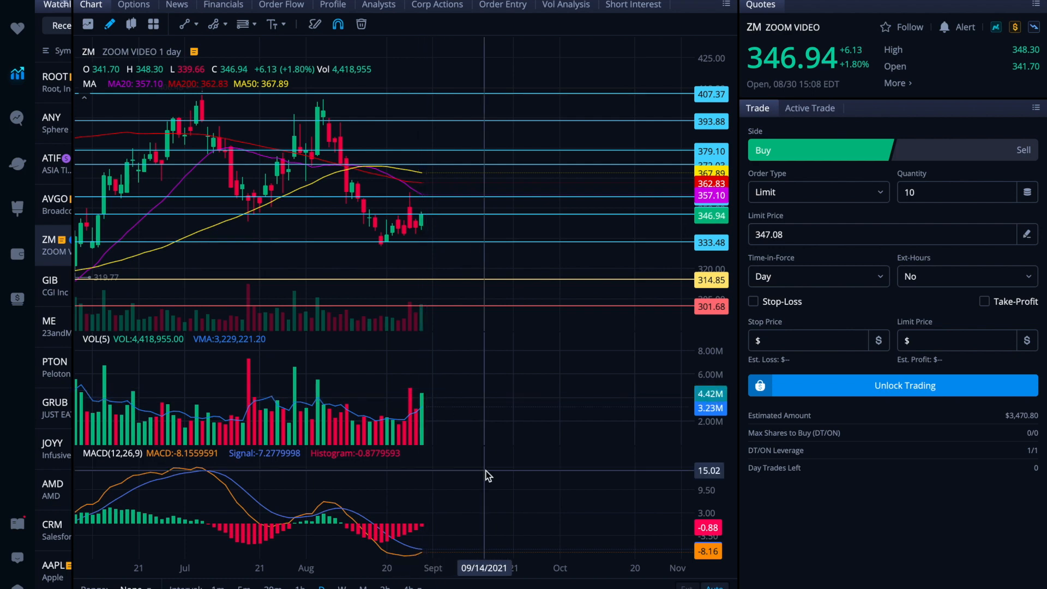
mouse_move(494, 466)
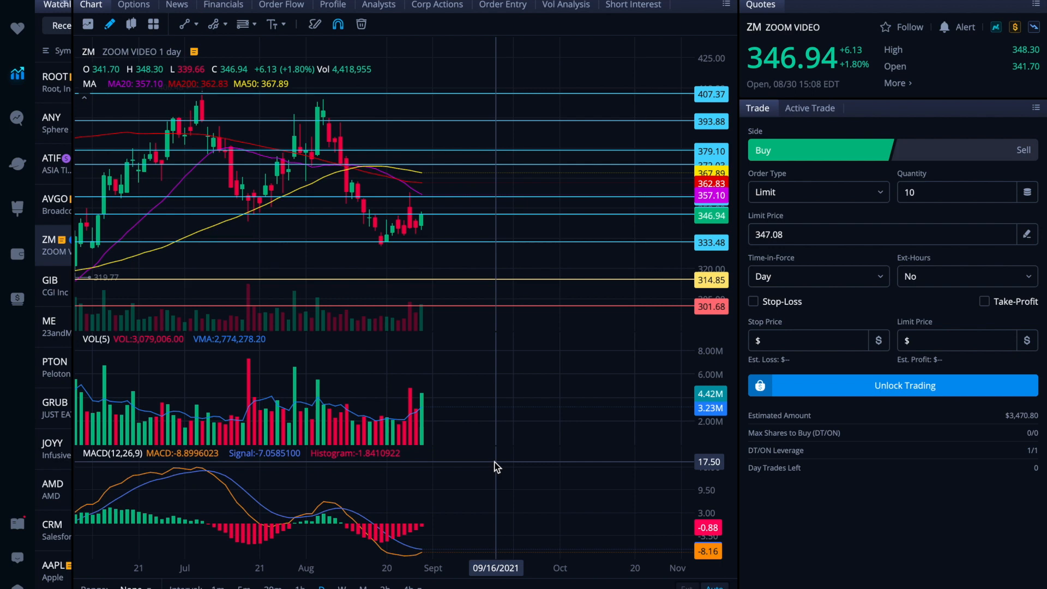
mouse_move(558, 239)
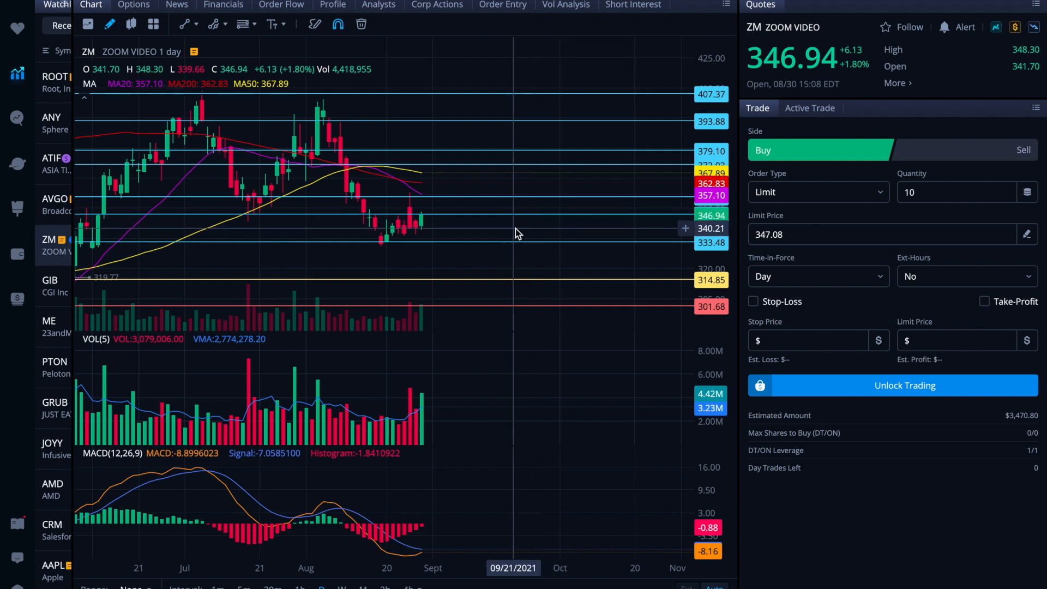
mouse_move(445, 225)
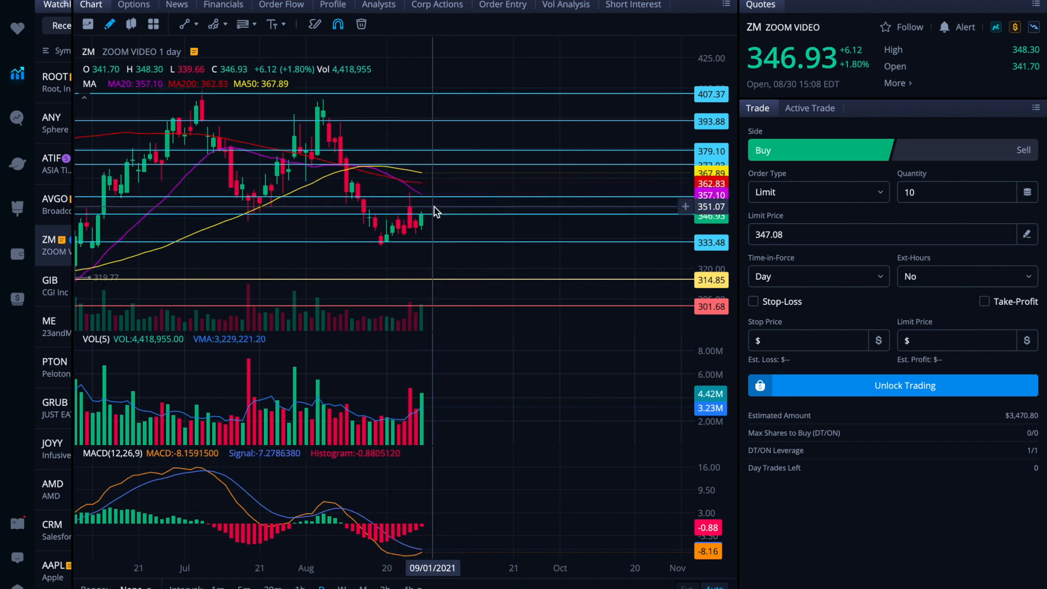
mouse_move(427, 204)
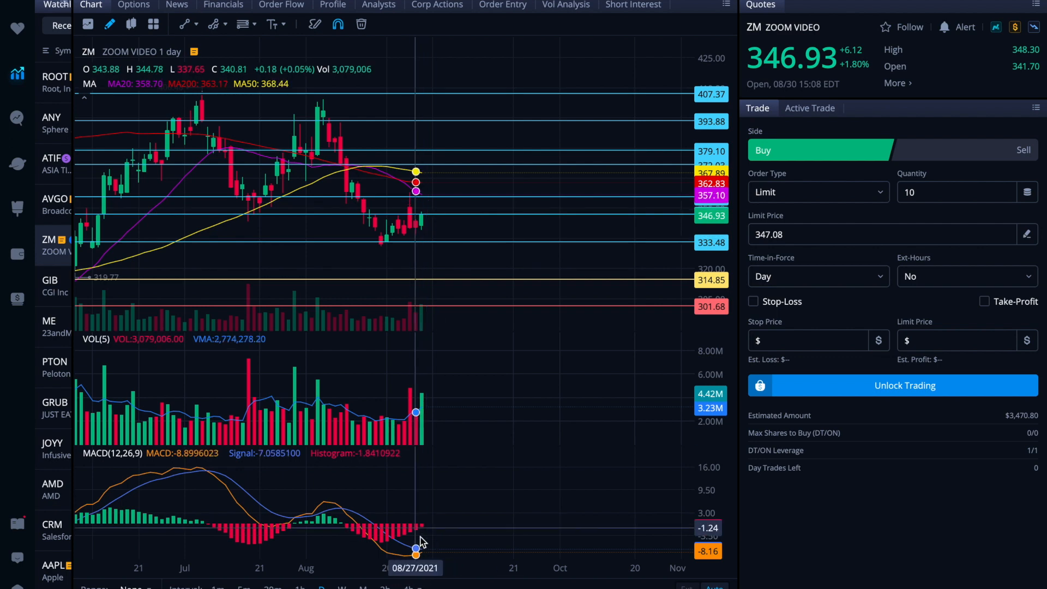
mouse_move(473, 361)
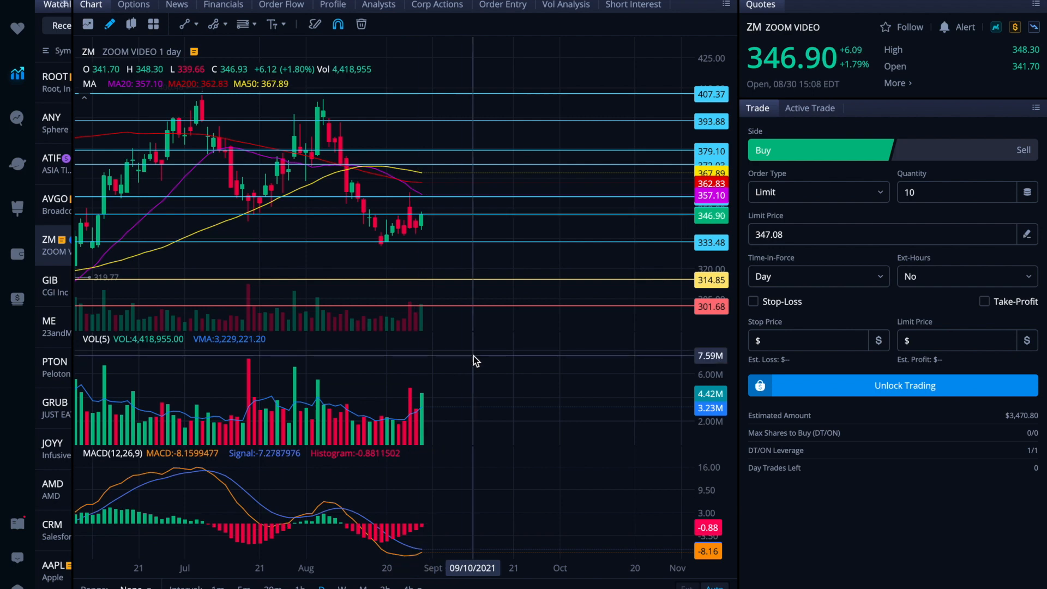
mouse_move(454, 231)
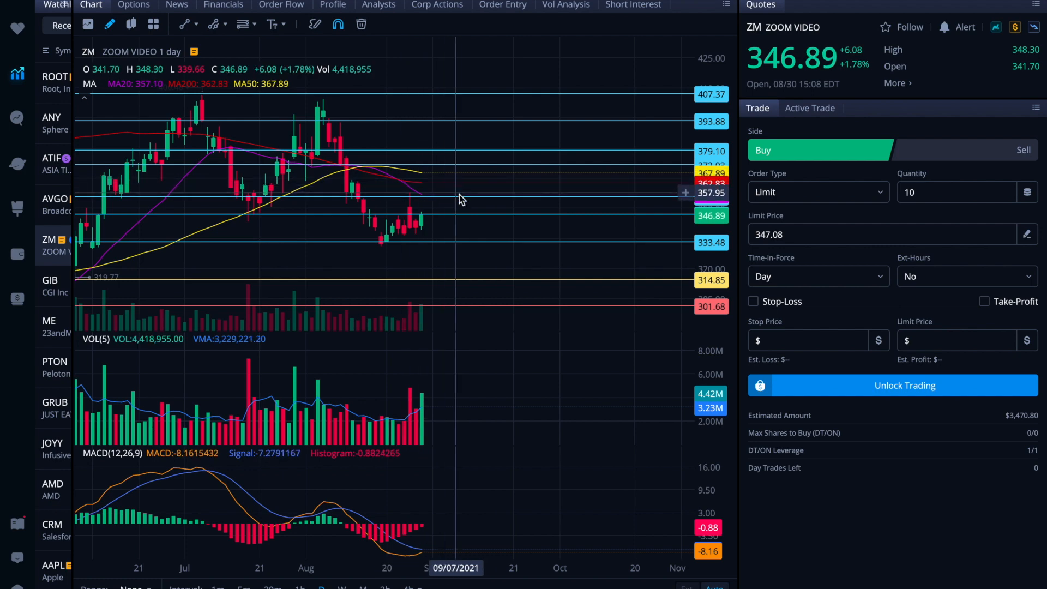
Select CGI Inc (GIB) from the watchlist to load its daily chart
click(52, 286)
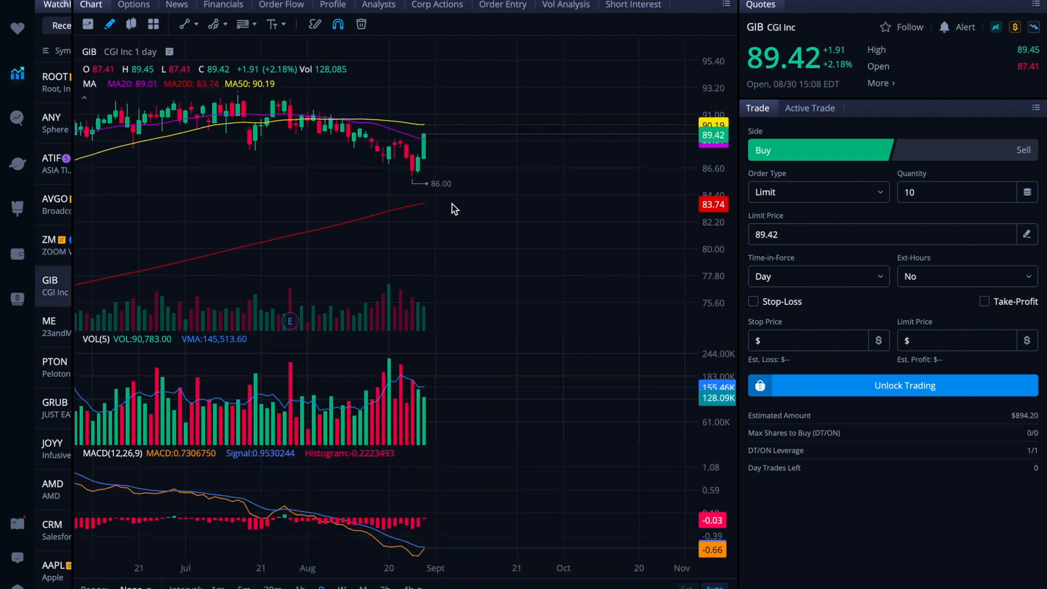
mouse_move(556, 233)
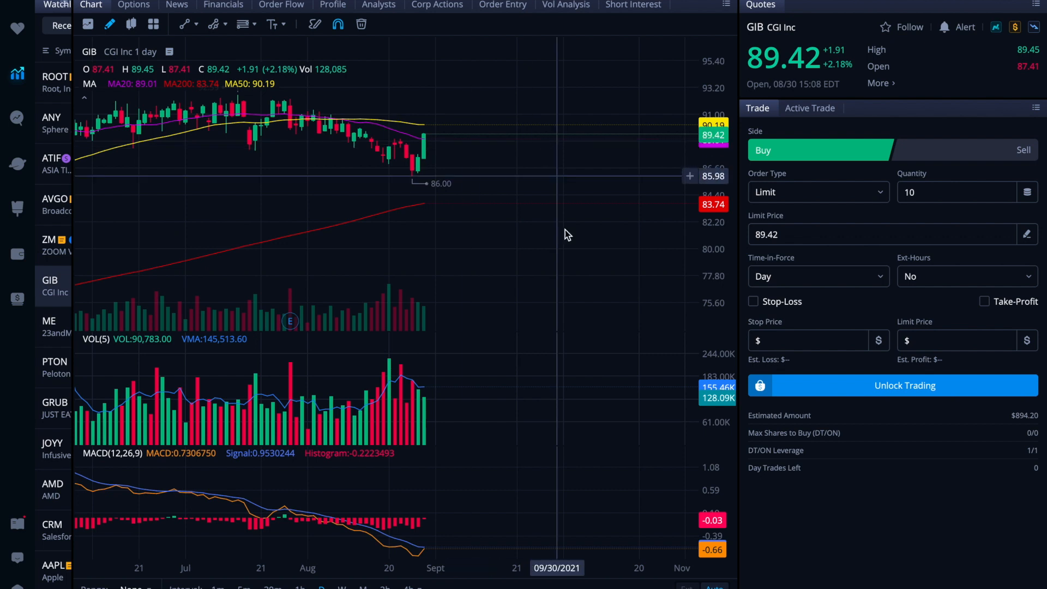
mouse_move(501, 256)
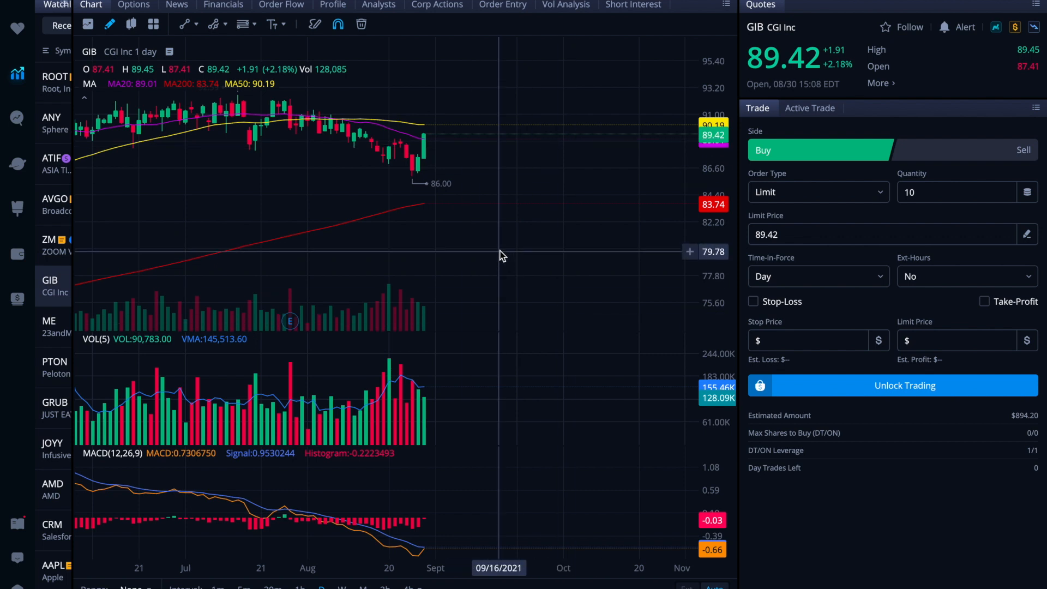
mouse_move(491, 333)
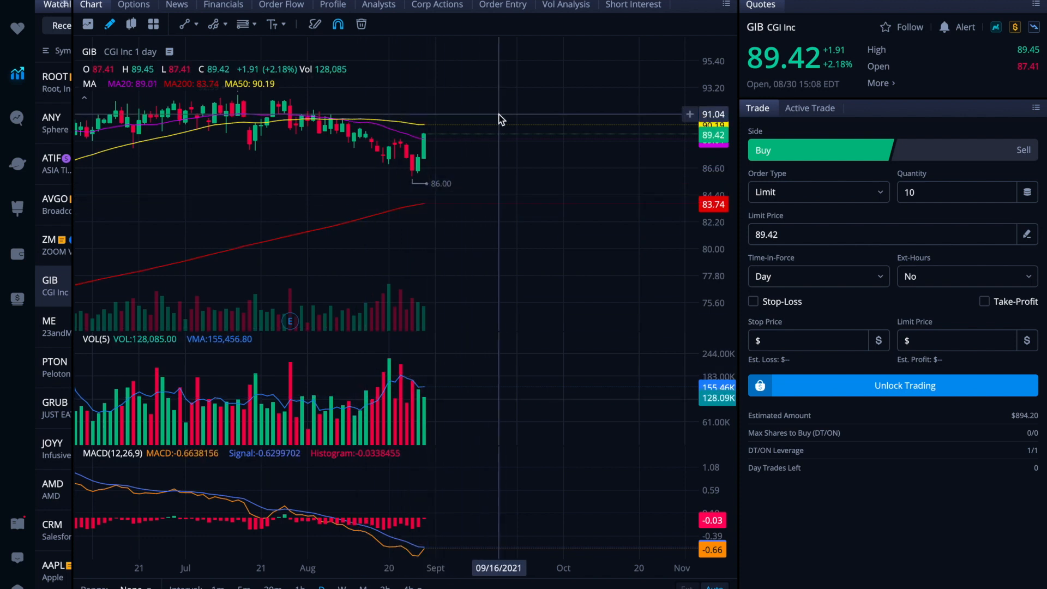
mouse_move(431, 137)
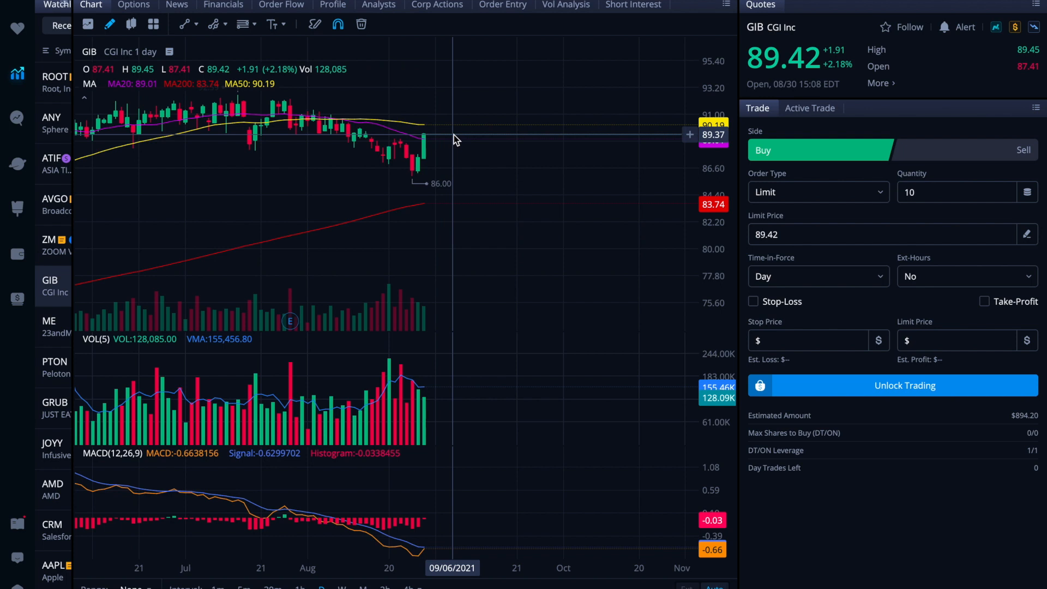
mouse_move(466, 136)
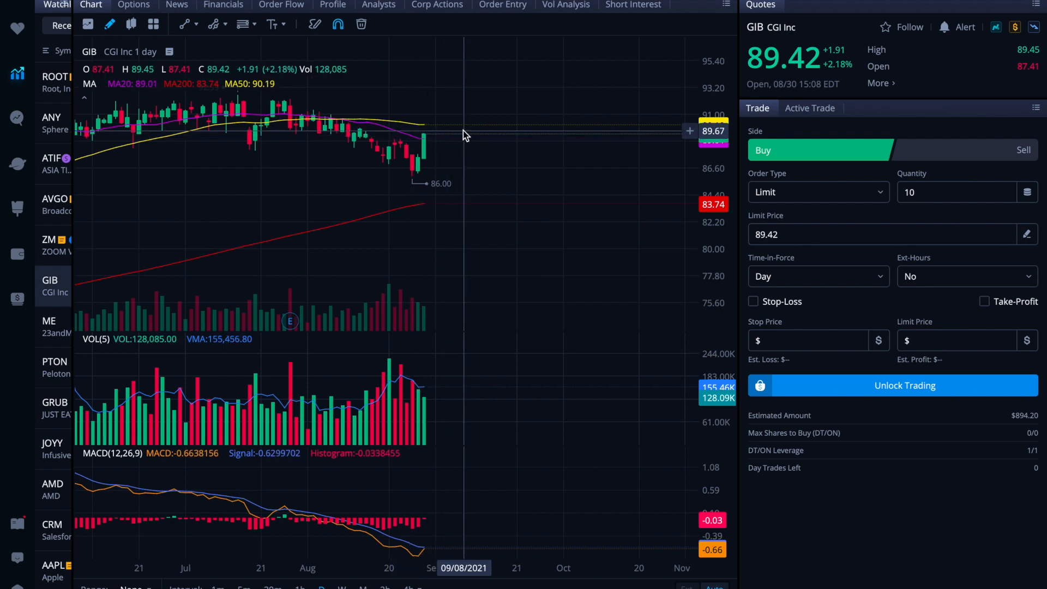
mouse_move(514, 133)
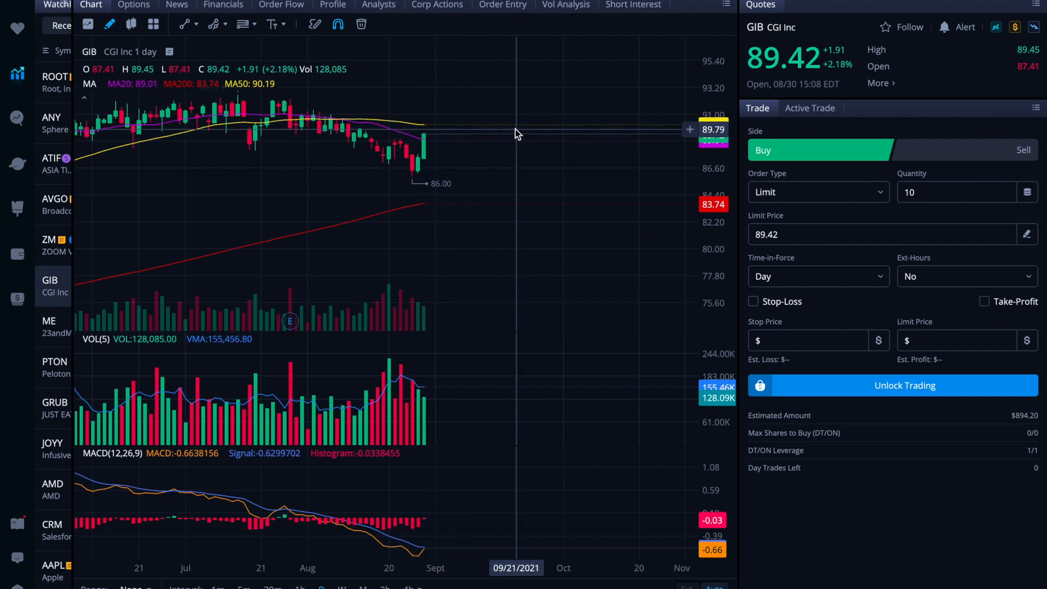
mouse_move(505, 90)
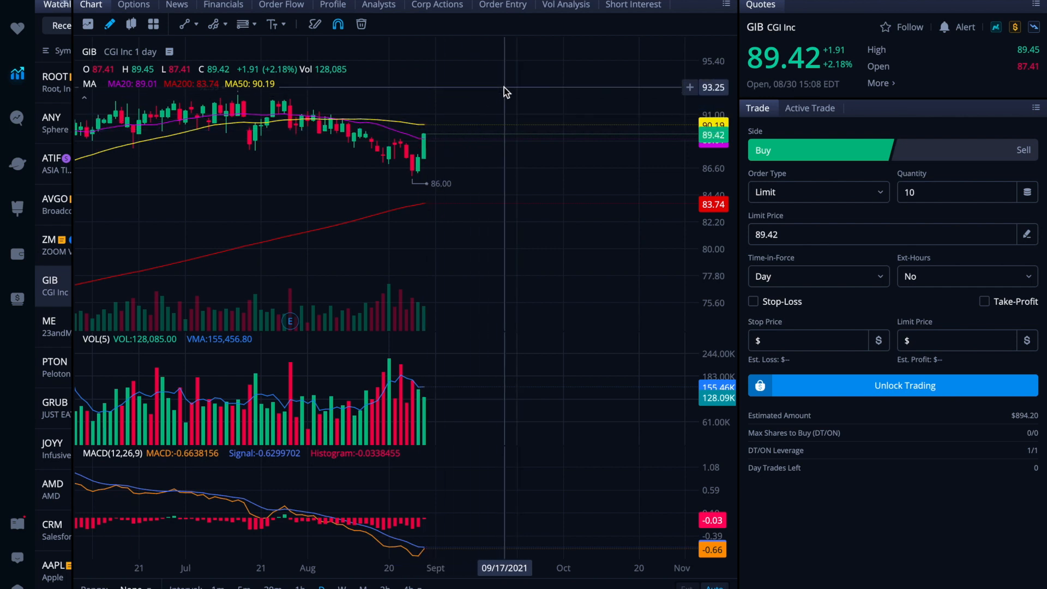
mouse_move(530, 125)
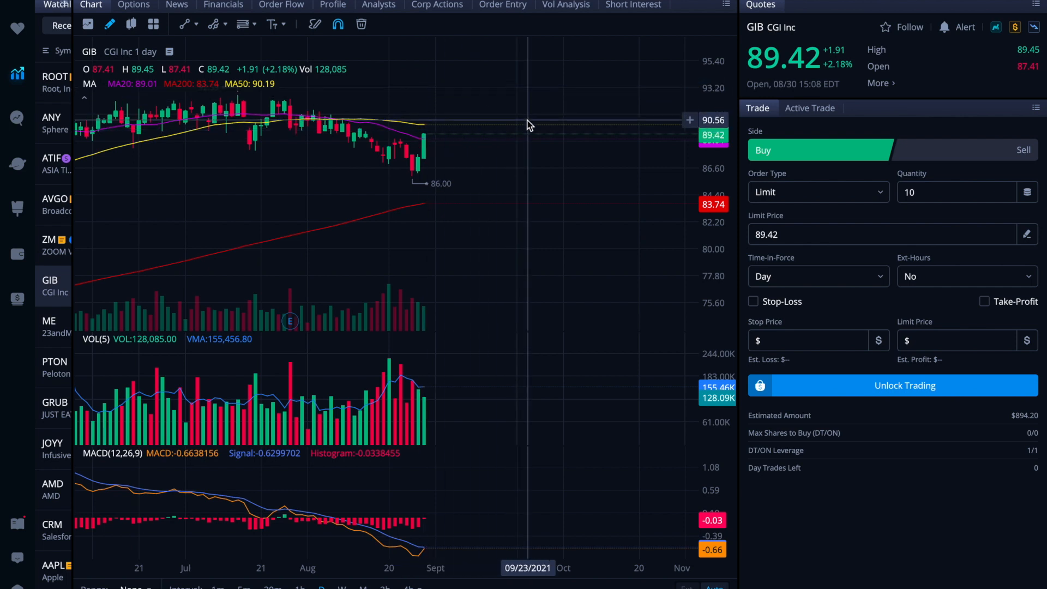
mouse_move(401, 151)
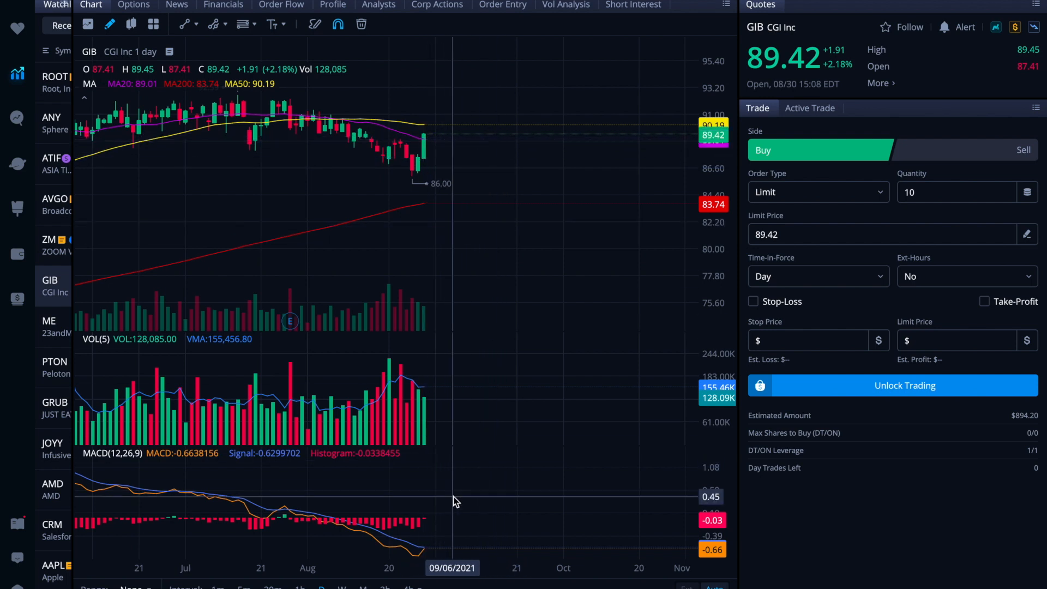
mouse_move(412, 556)
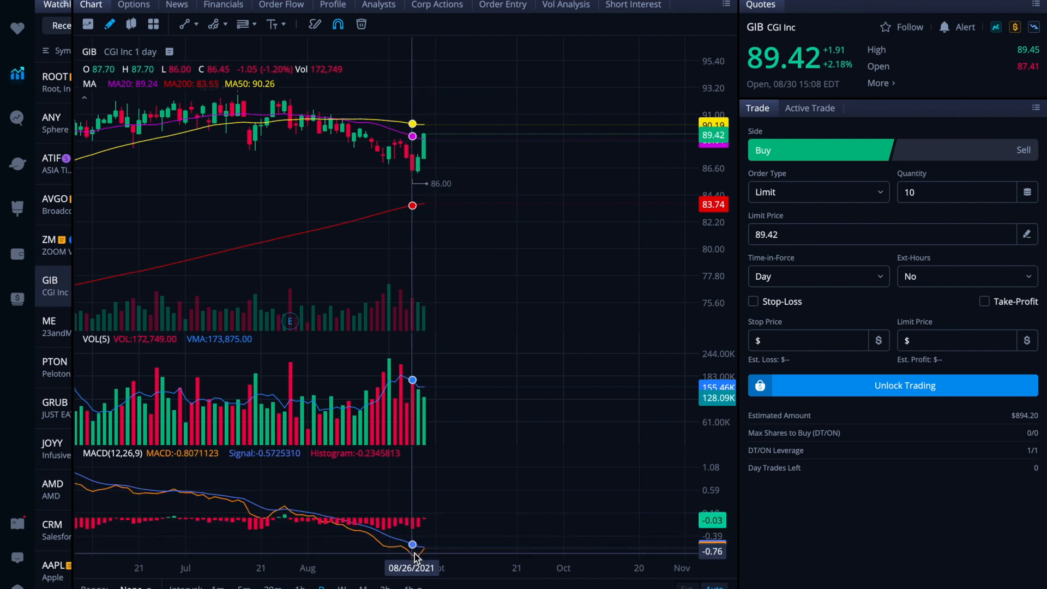
mouse_move(469, 539)
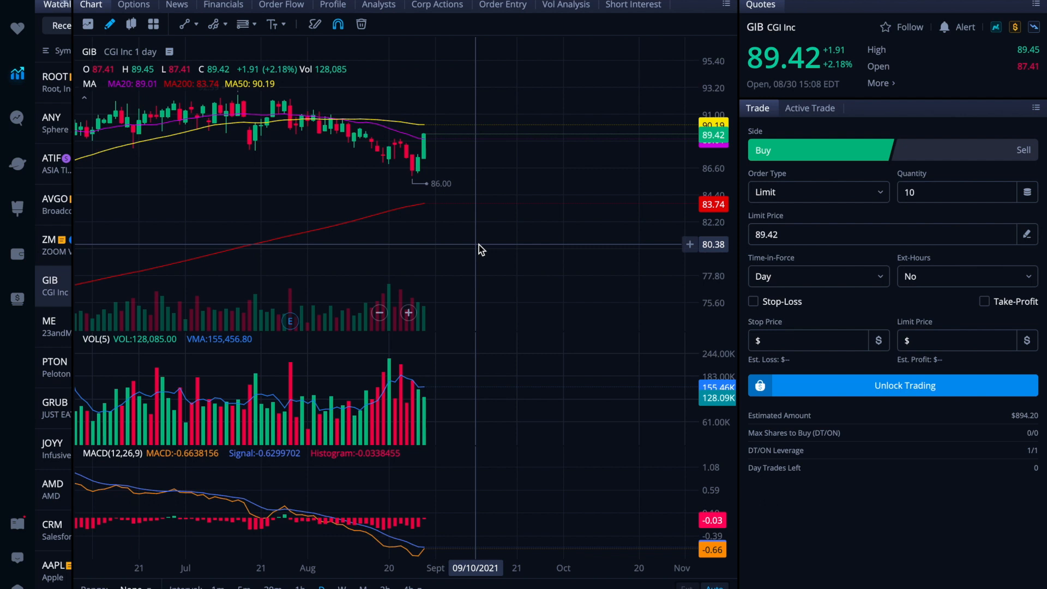
mouse_move(337, 194)
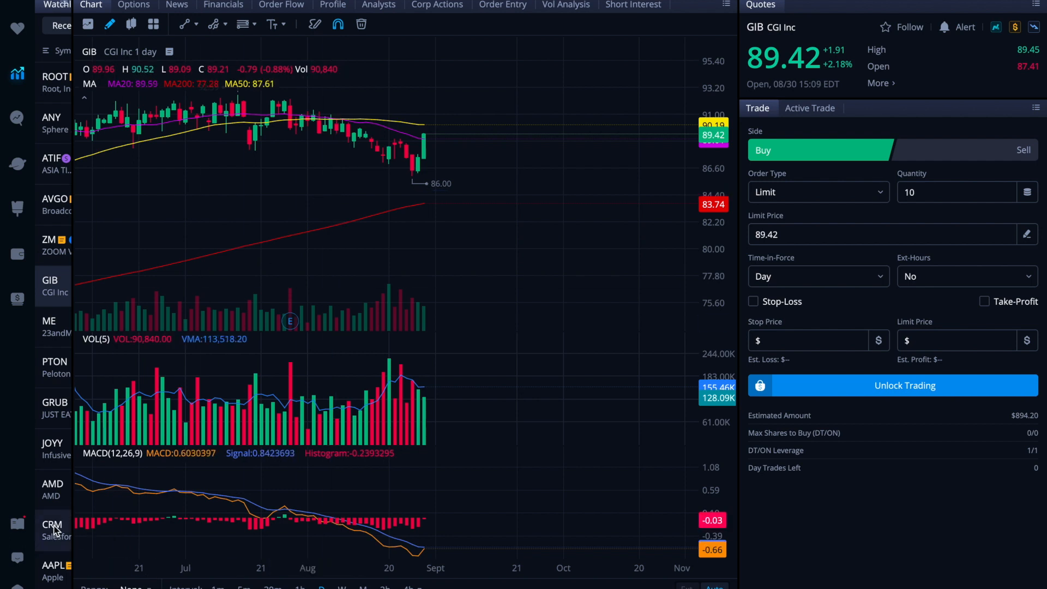
mouse_move(164, 419)
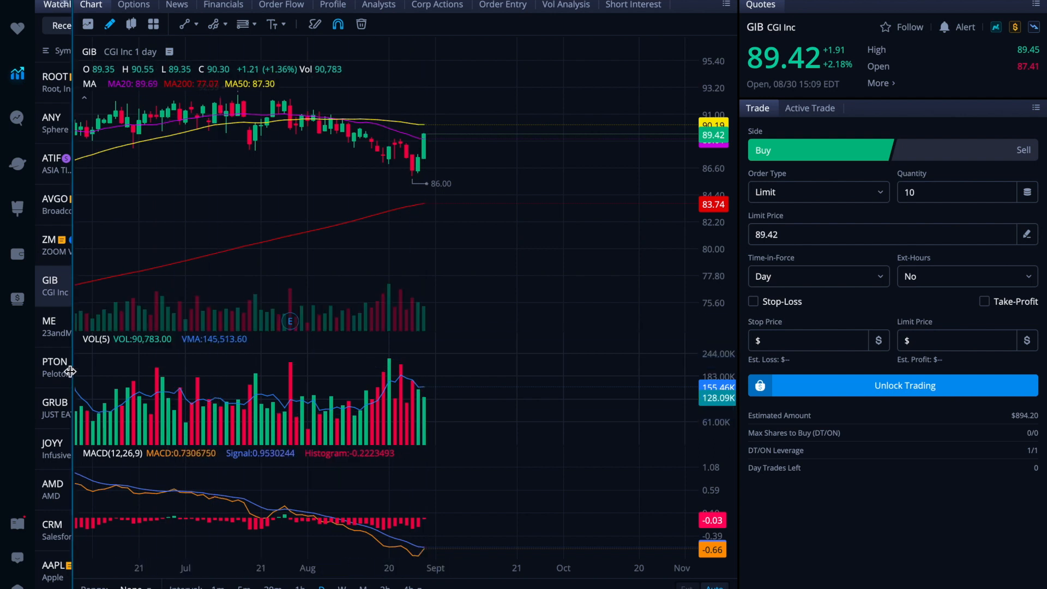
Scroll the watchlist down, view Teladoc (TDOC), then select Komatsu (KMTUY)
scroll(down, 3)
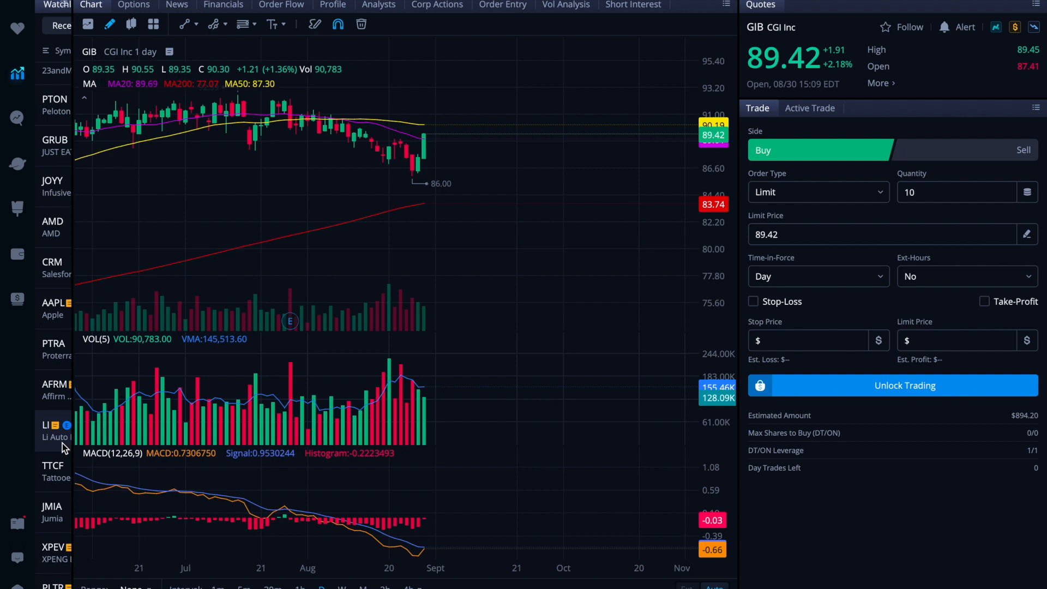
scroll(down, 3)
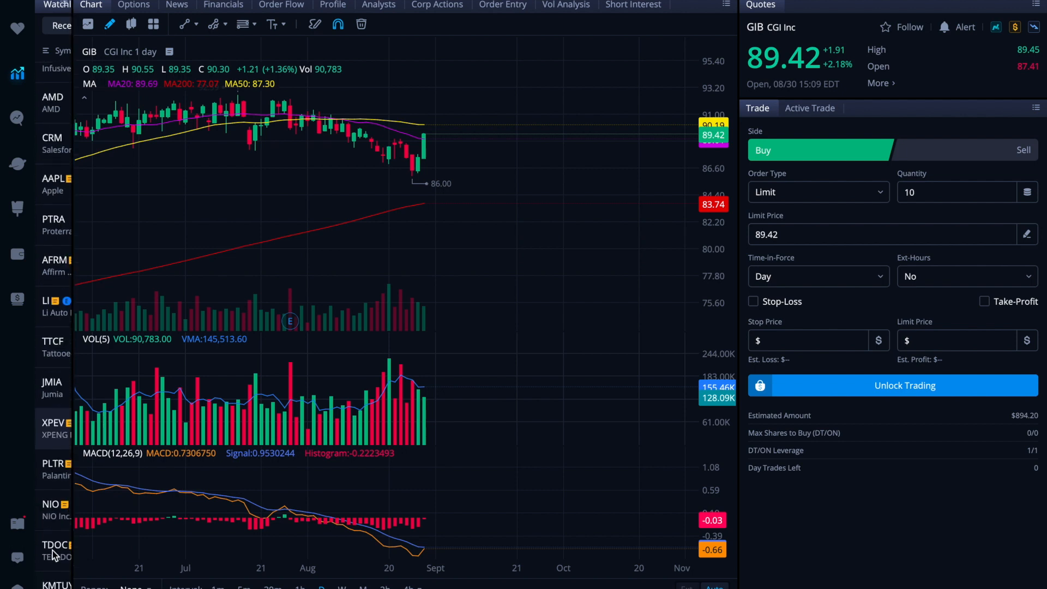
scroll(down, 3)
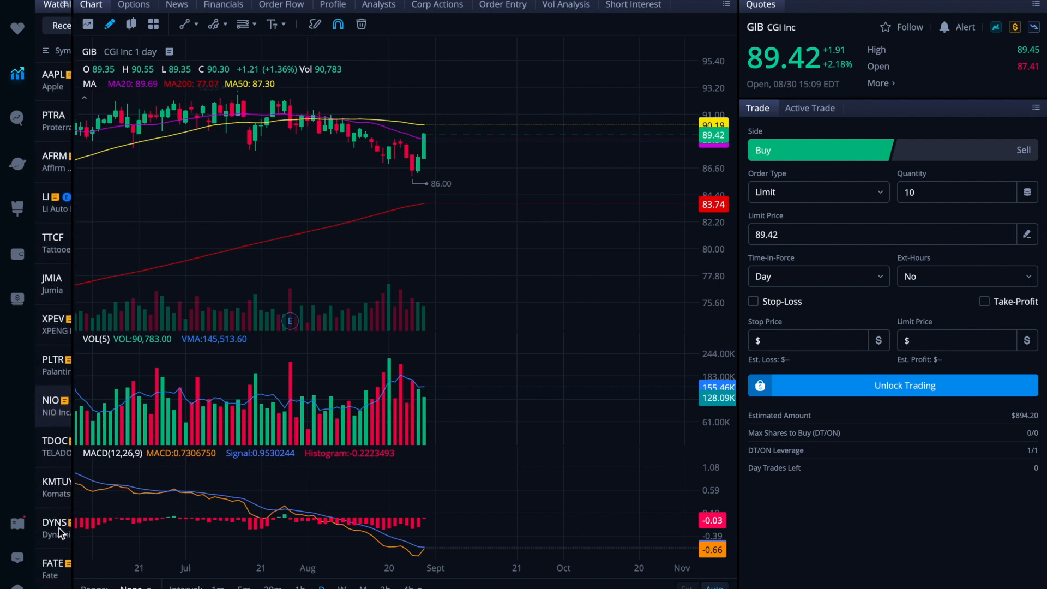
click(53, 447)
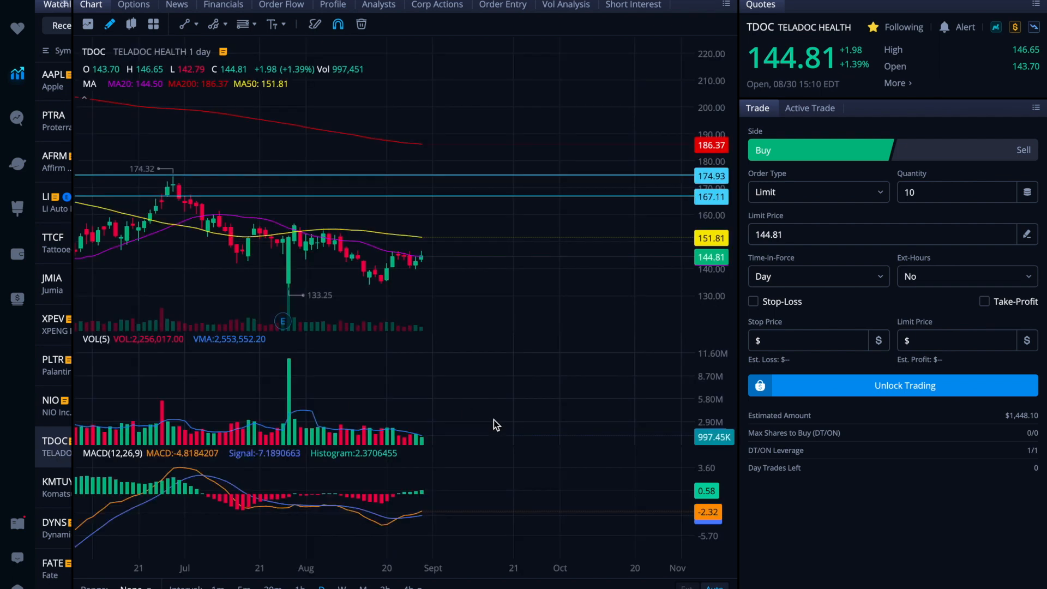
mouse_move(421, 259)
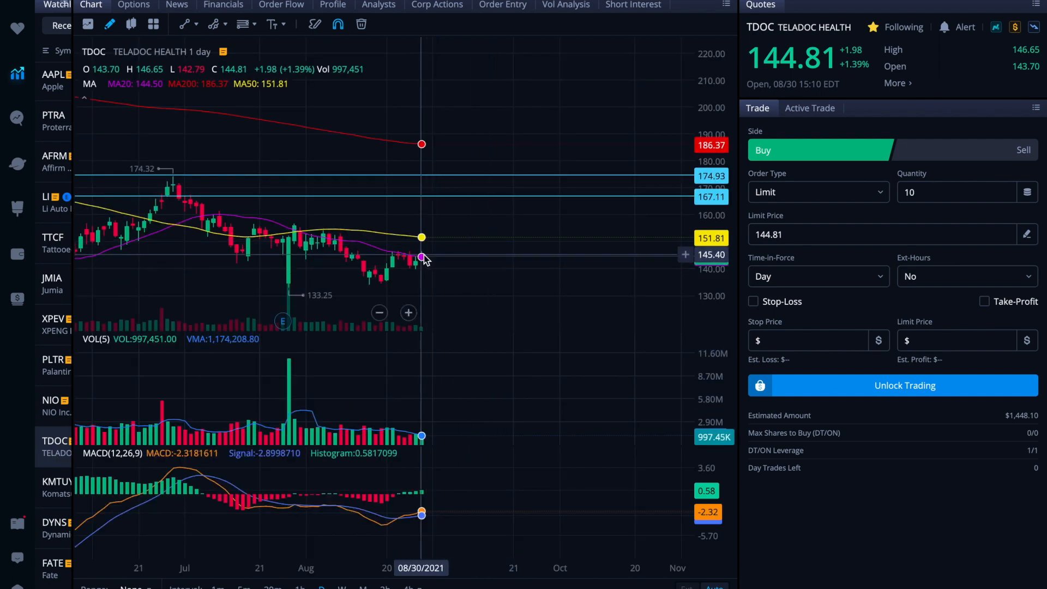
click(56, 487)
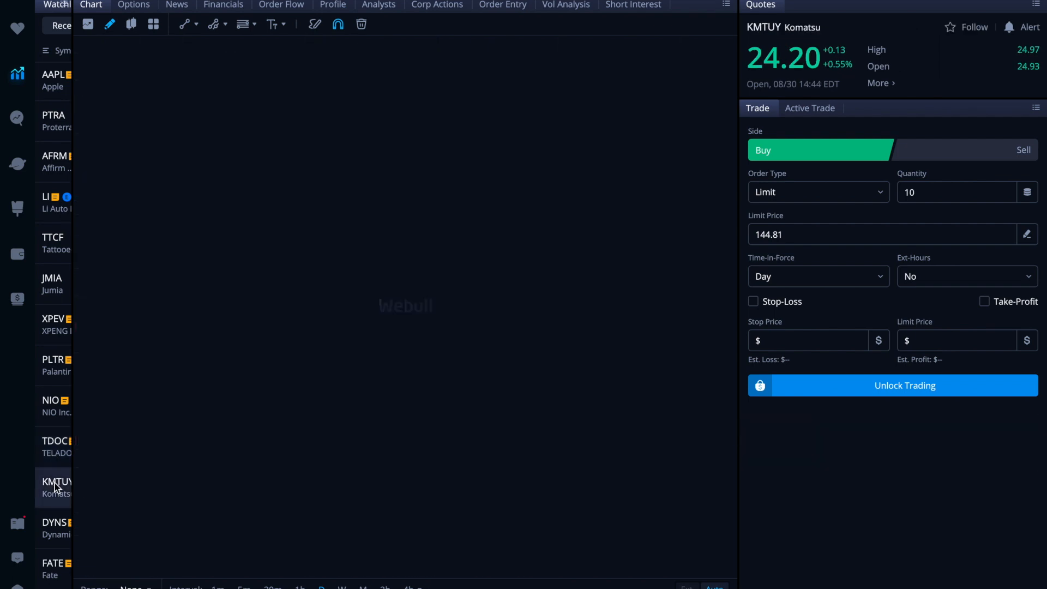
click(56, 481)
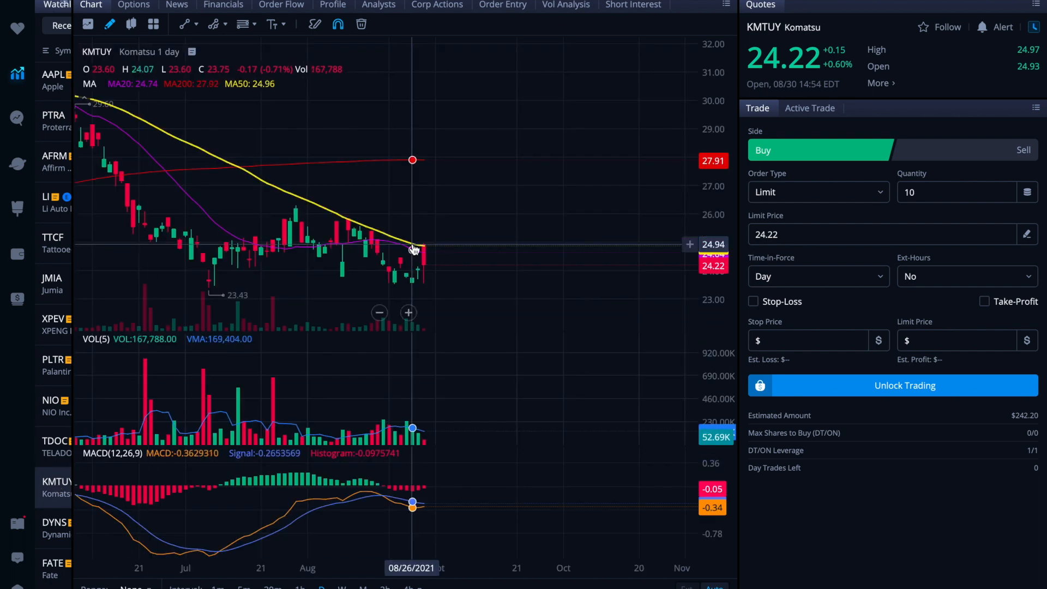
mouse_move(480, 325)
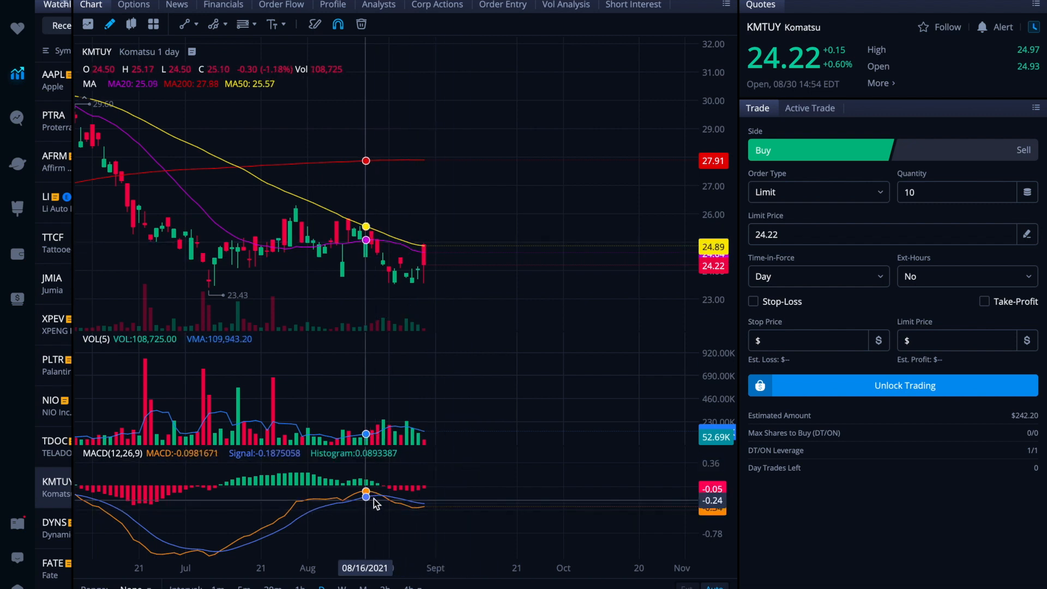
mouse_move(435, 504)
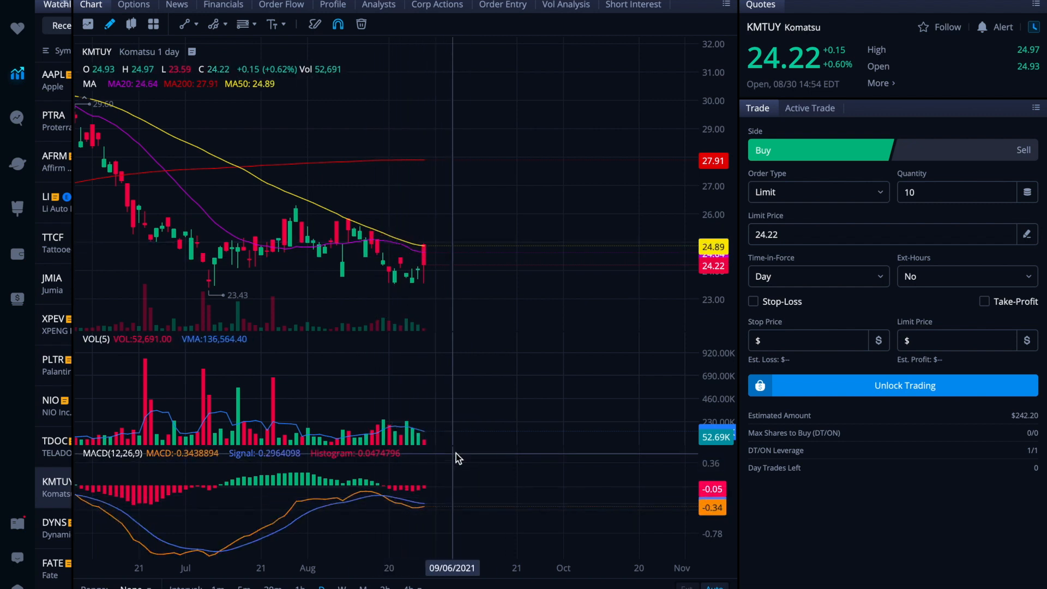
mouse_move(468, 346)
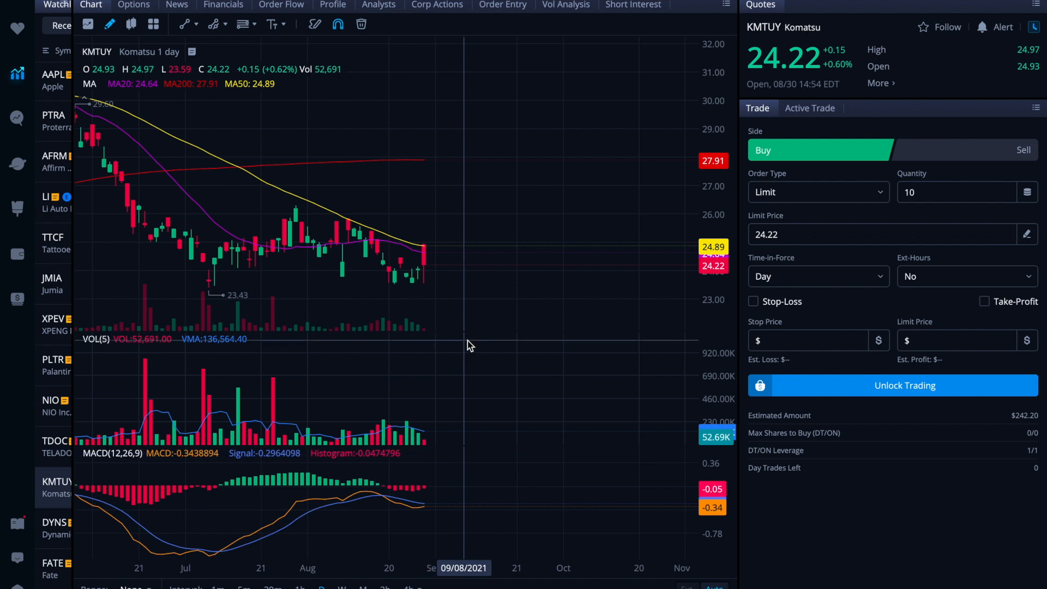